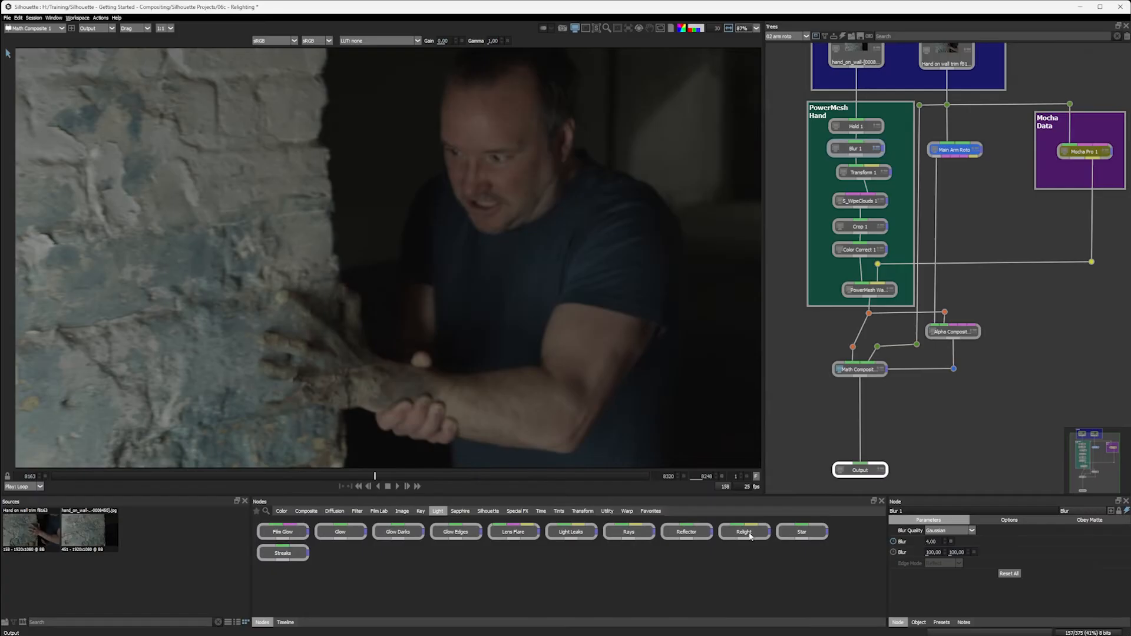
- Try a Relight point light after the composite, then bring up the Sapphire lighting effects instead
click(743, 531)
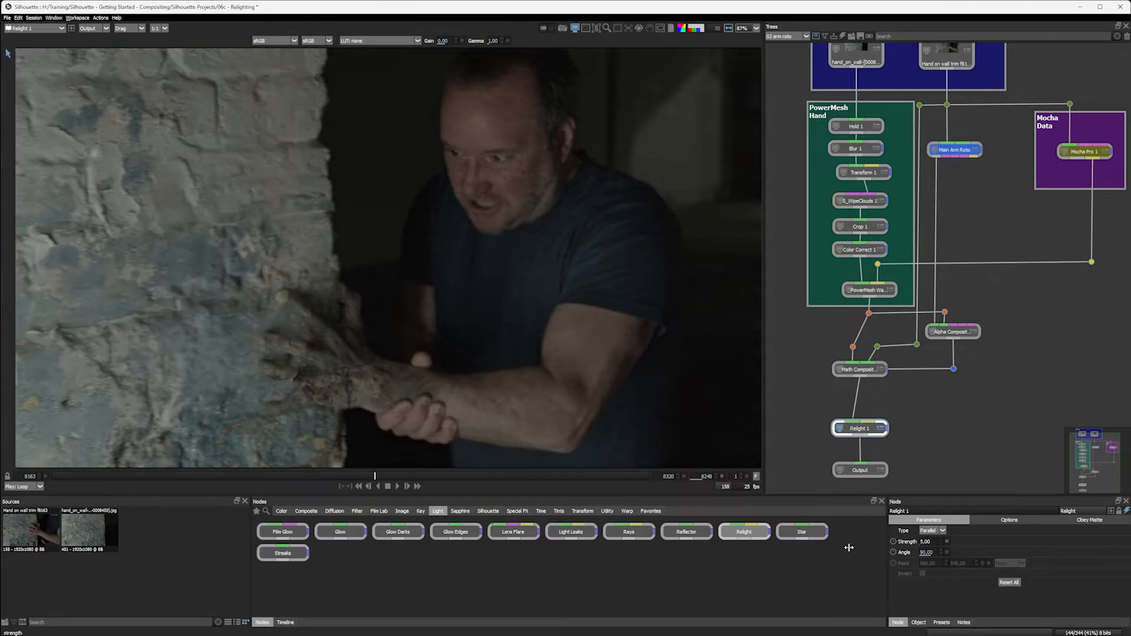
drag(927, 542, 941, 542)
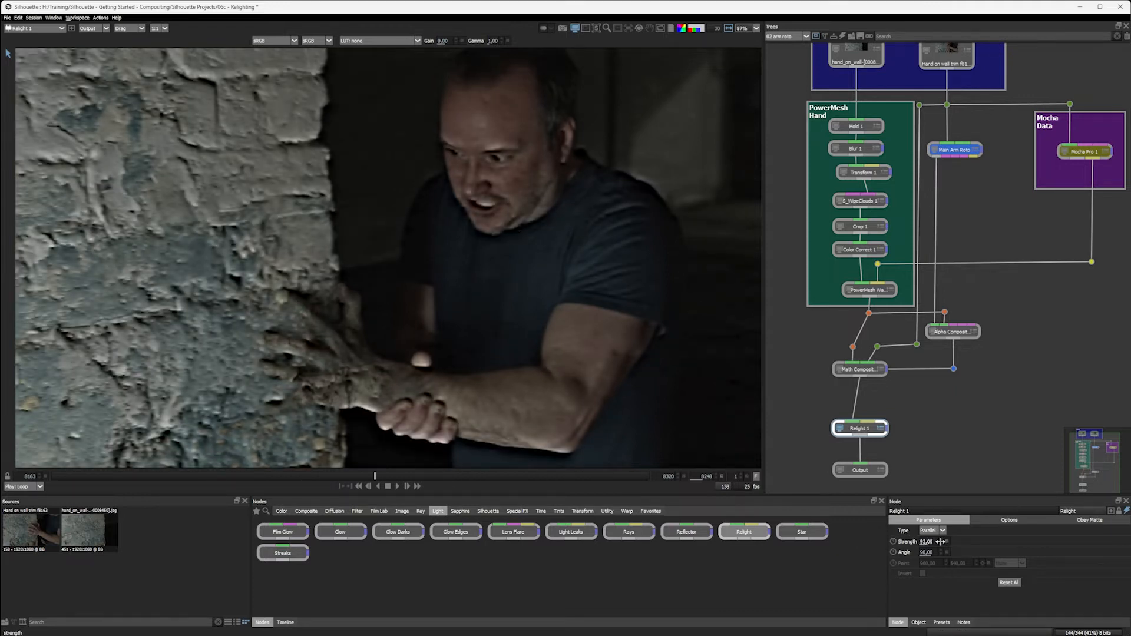
click(933, 530)
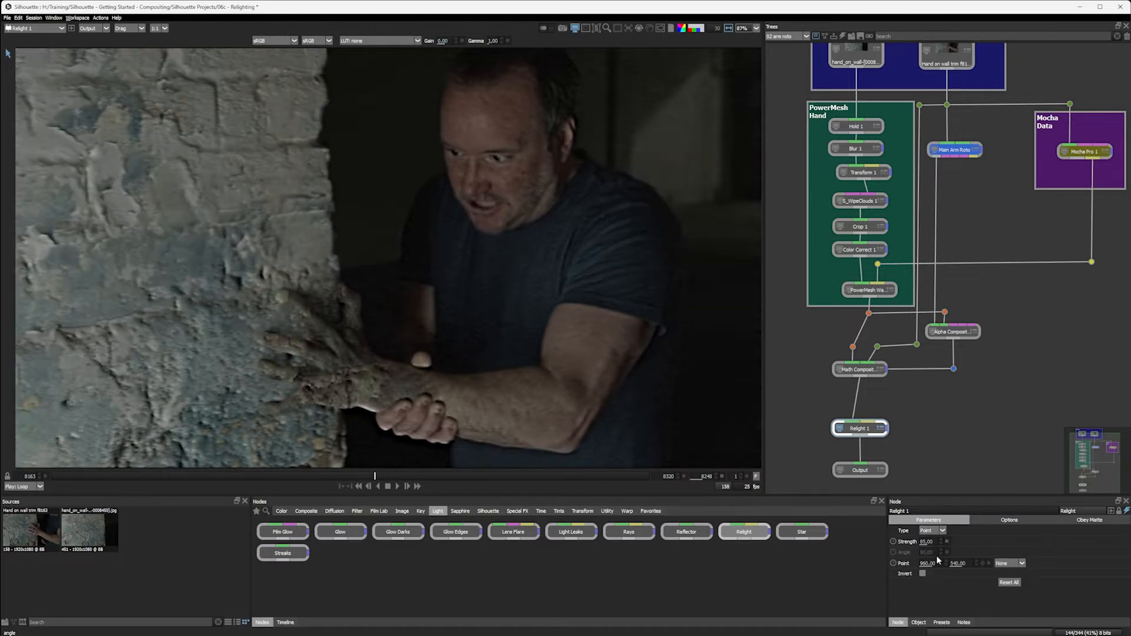
mouse_move(345, 387)
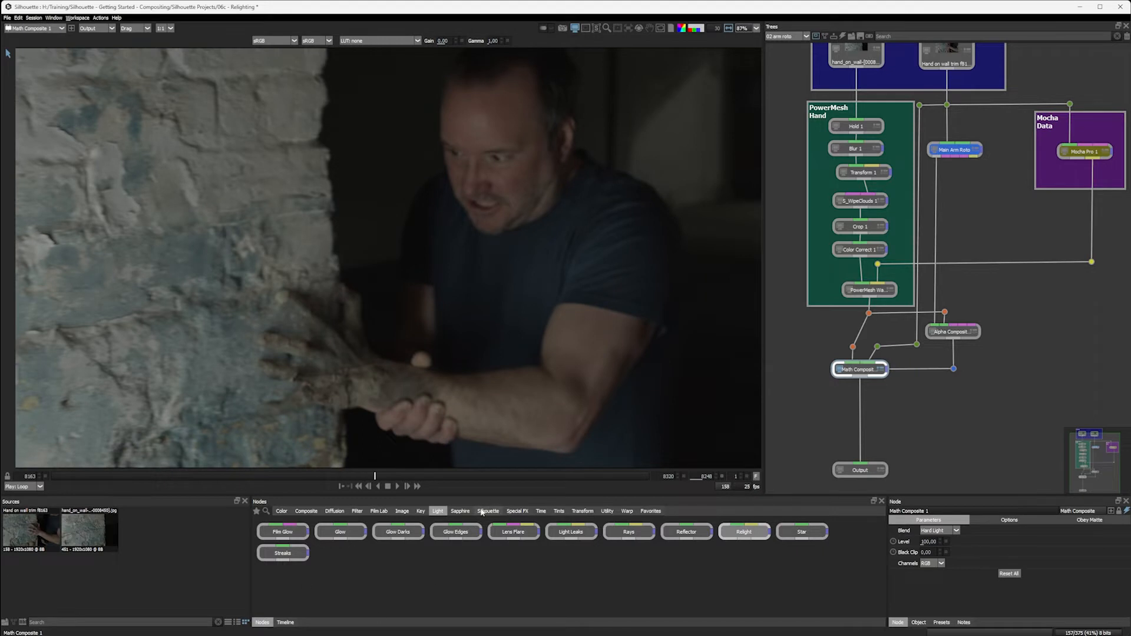
click(460, 510)
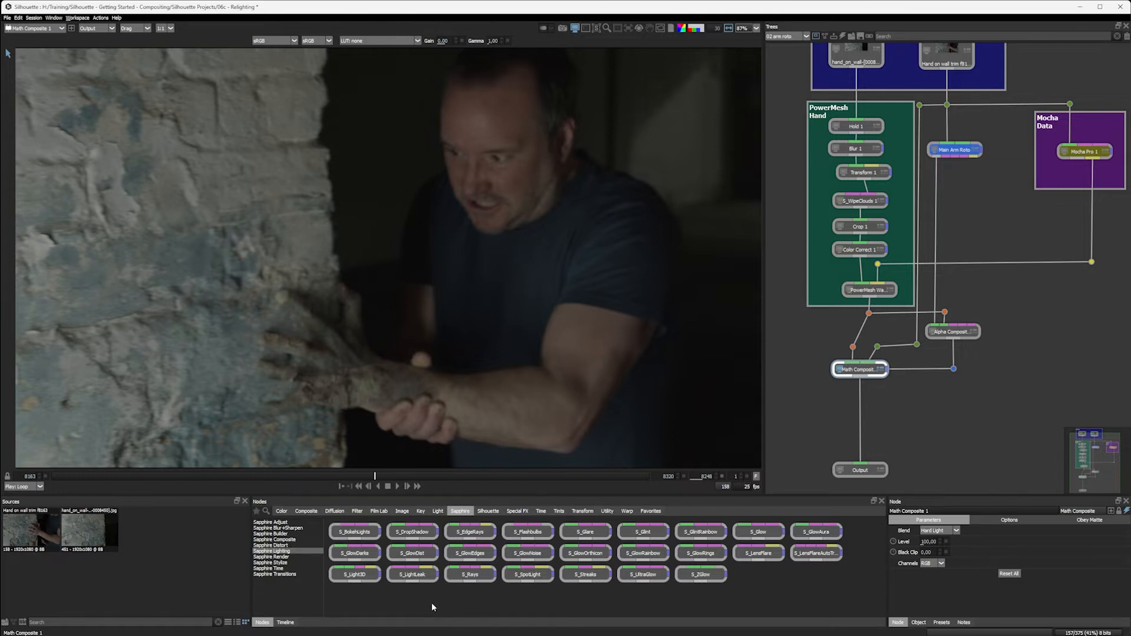
mouse_move(435, 605)
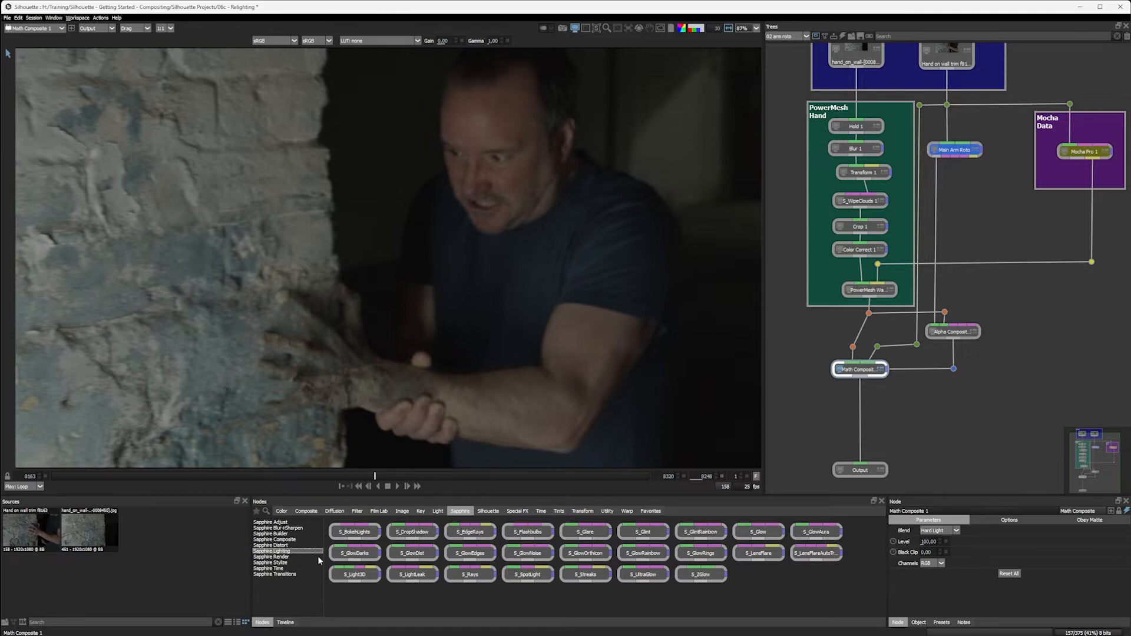
mouse_move(657, 604)
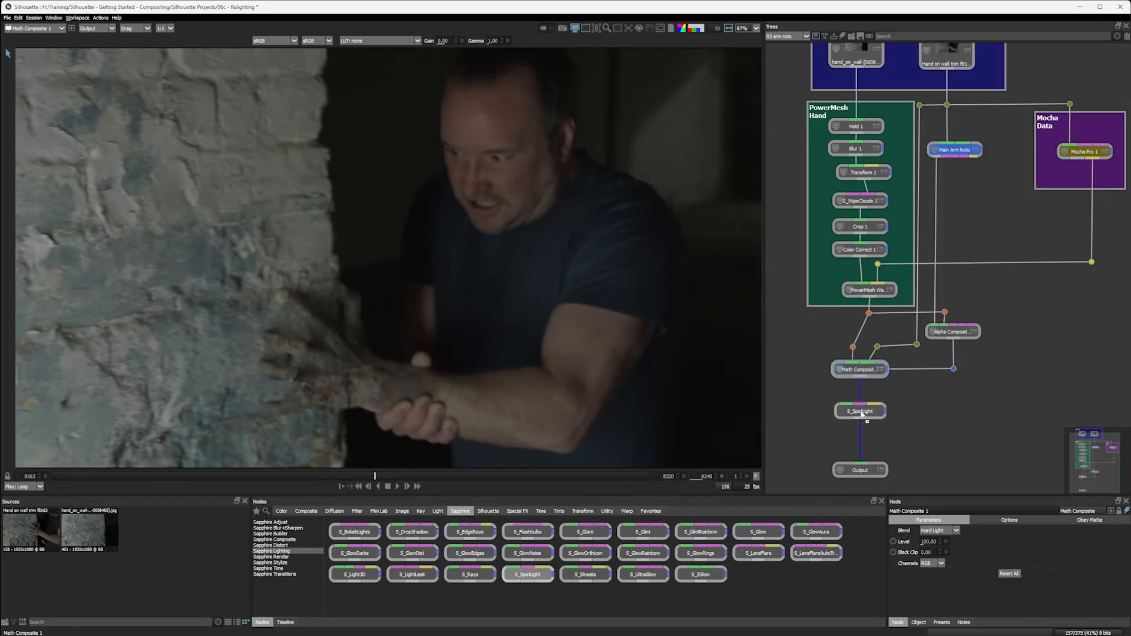
- Place S_SpotLight in the chain, light from off-frame lower left, aim at the hand, raise spread, softness and falloff
click(859, 410)
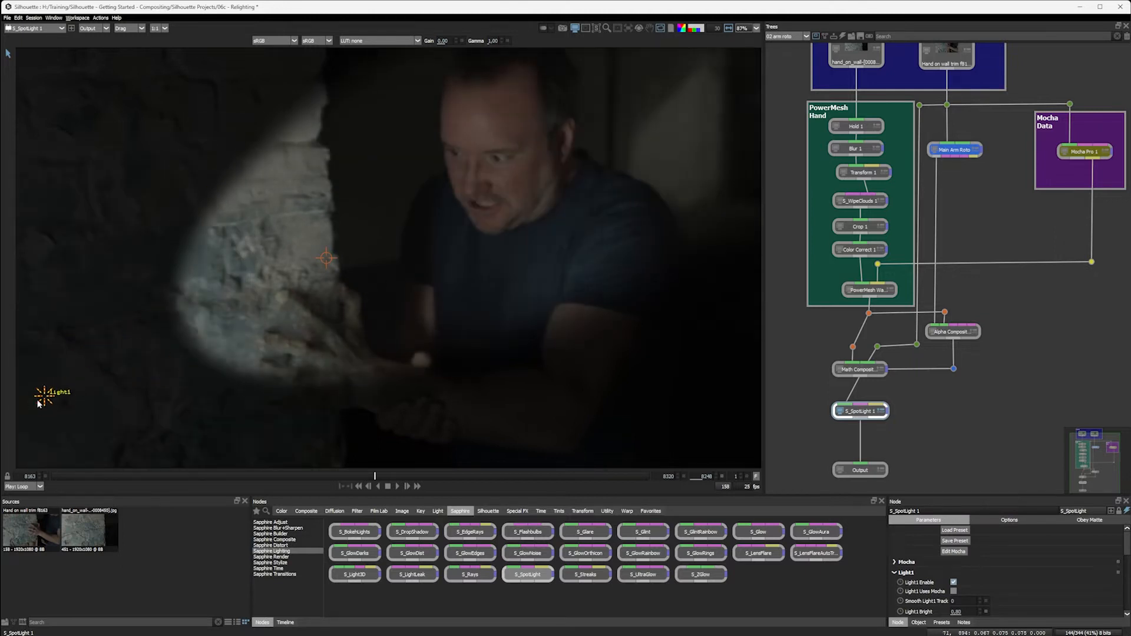
drag(44, 394, 79, 364)
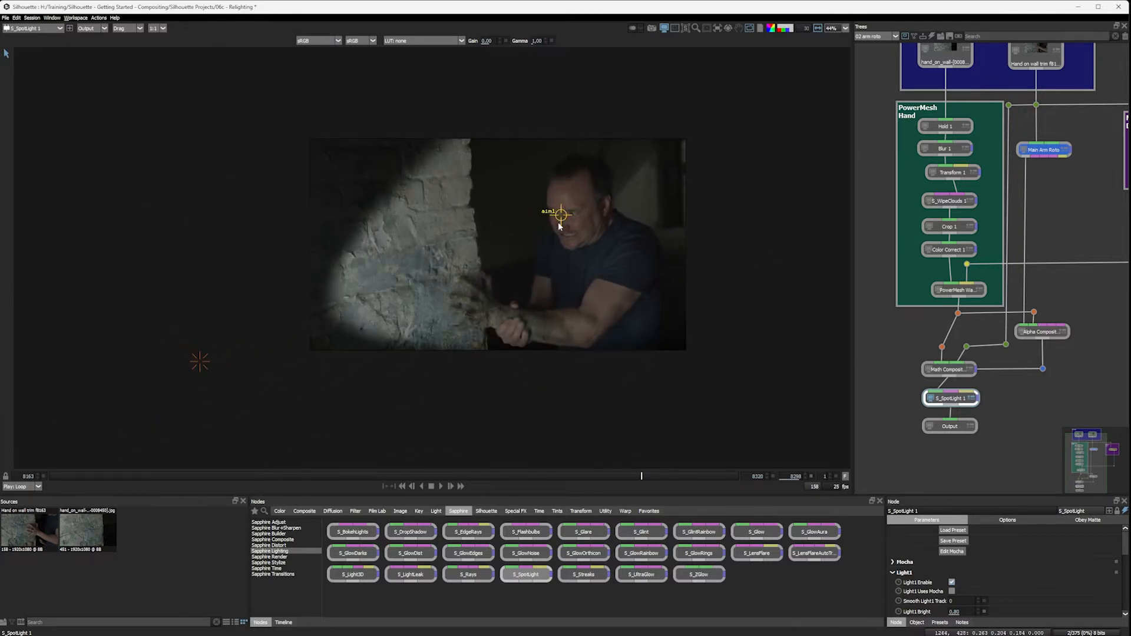
drag(560, 213, 527, 229)
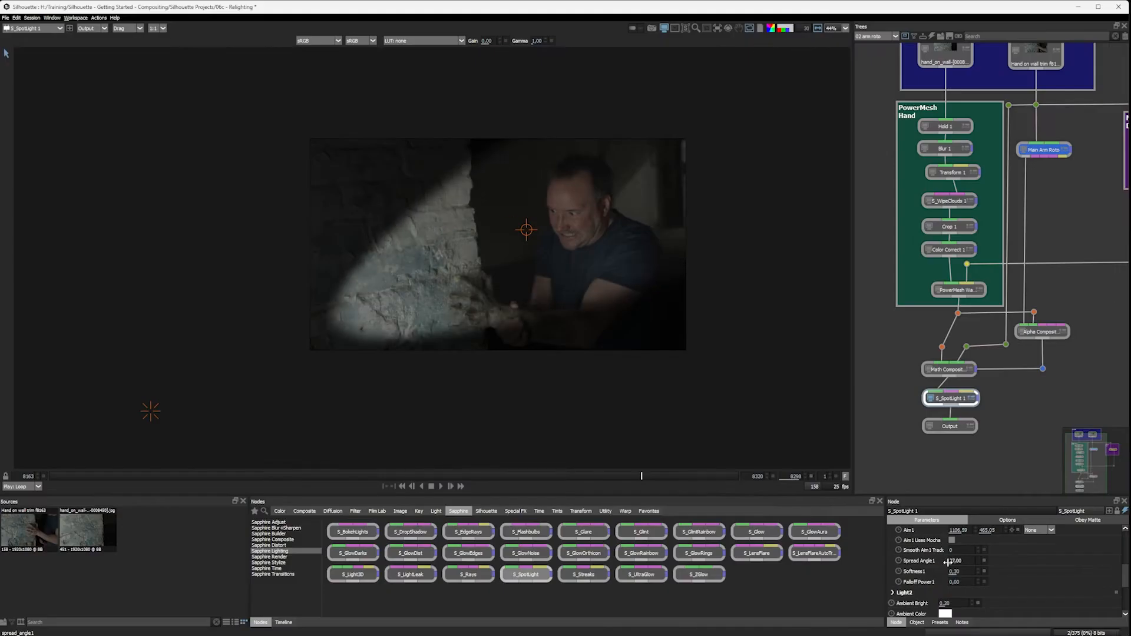
drag(526, 230, 492, 249)
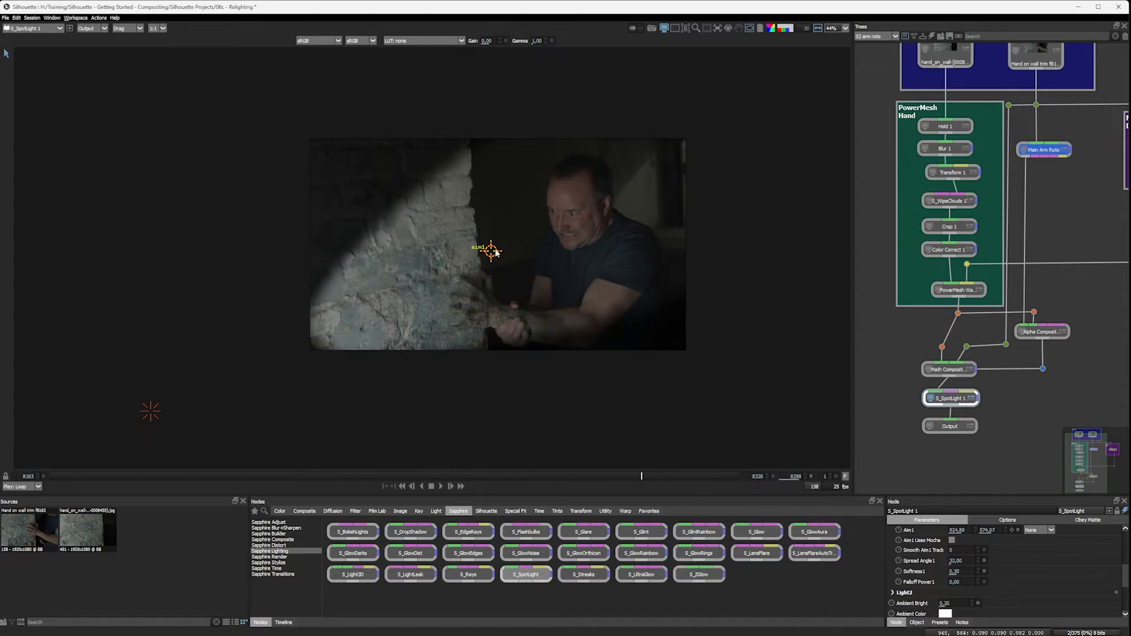
drag(490, 248, 462, 268)
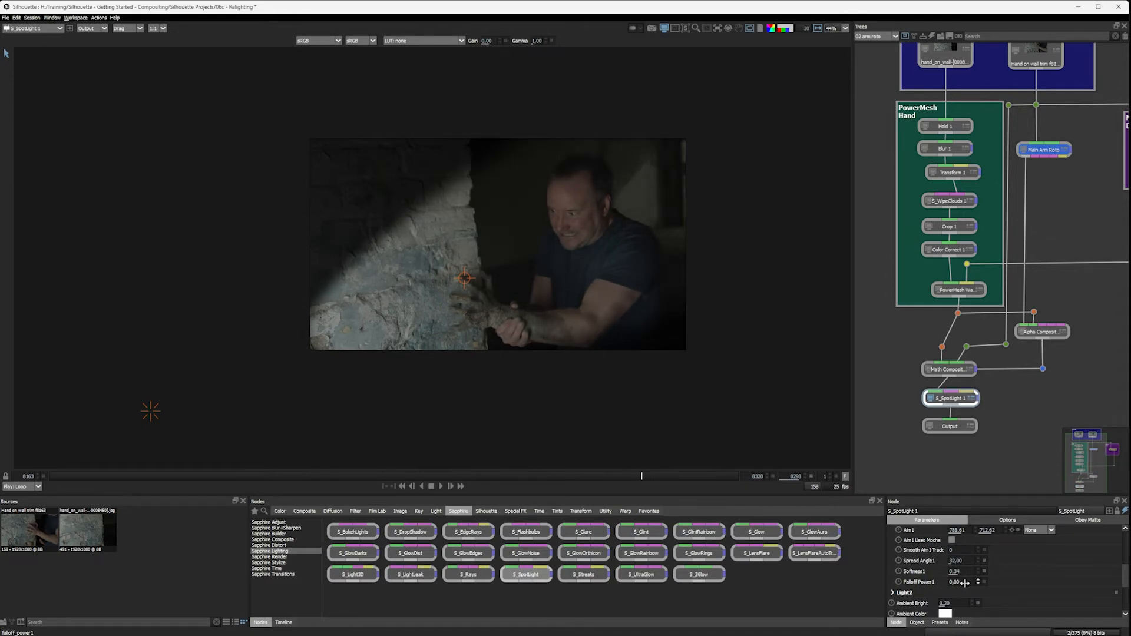
drag(955, 582, 969, 582)
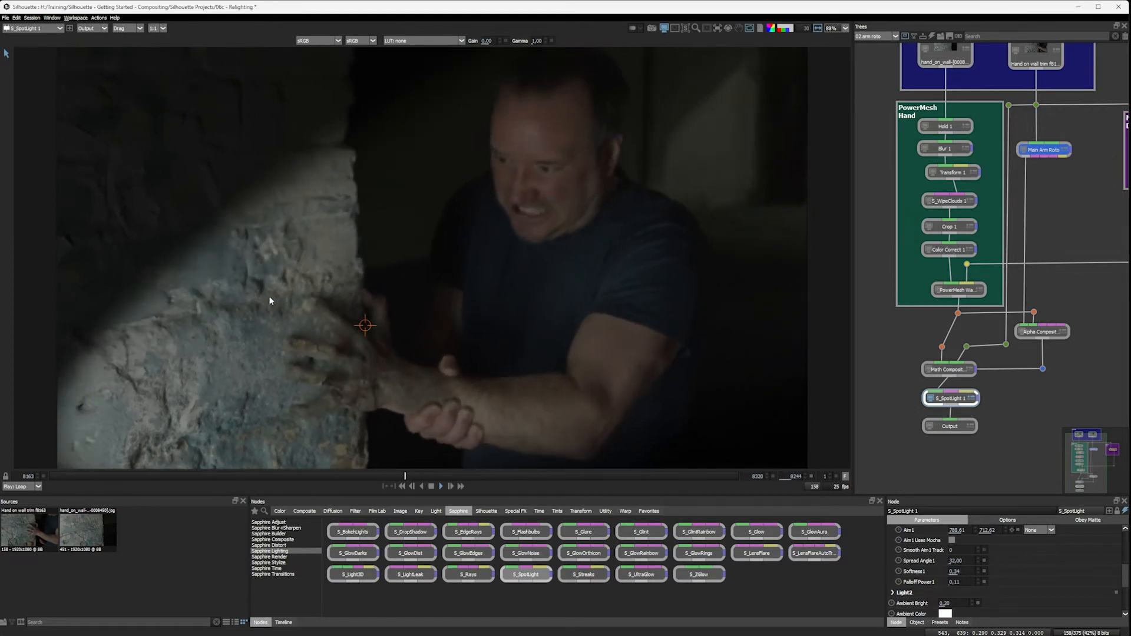
click(593, 475)
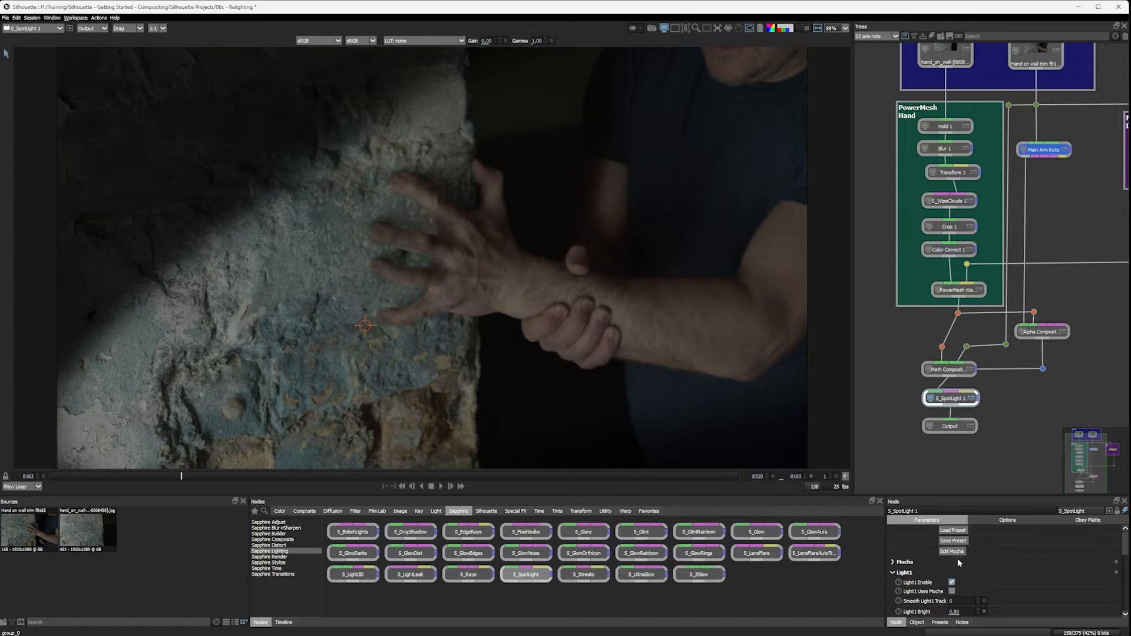
click(952, 551)
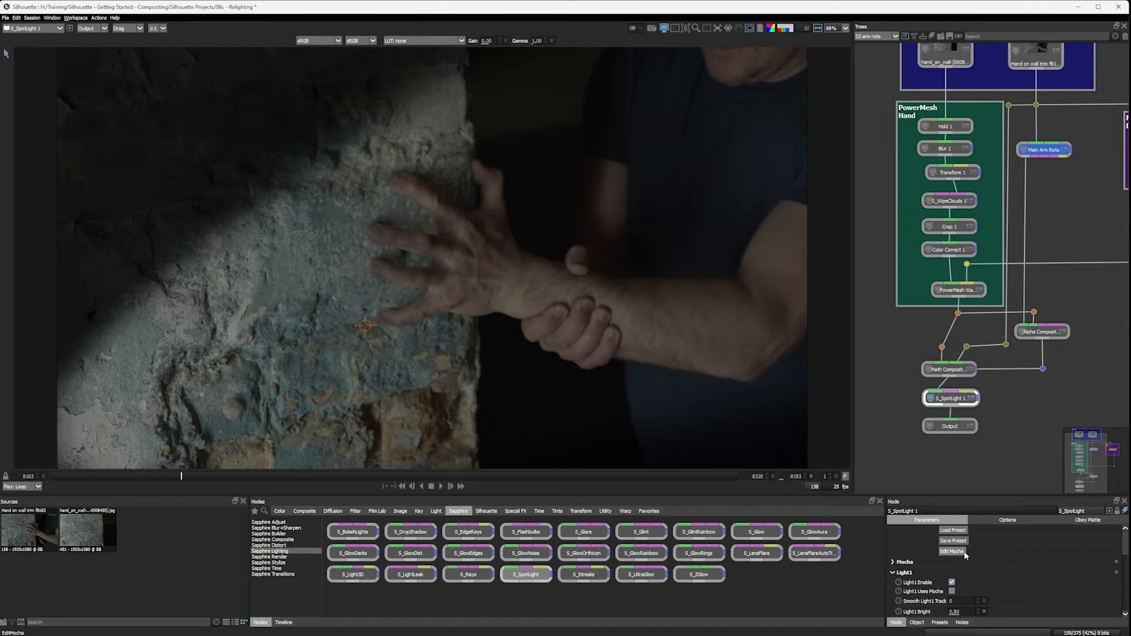
mouse_move(962, 555)
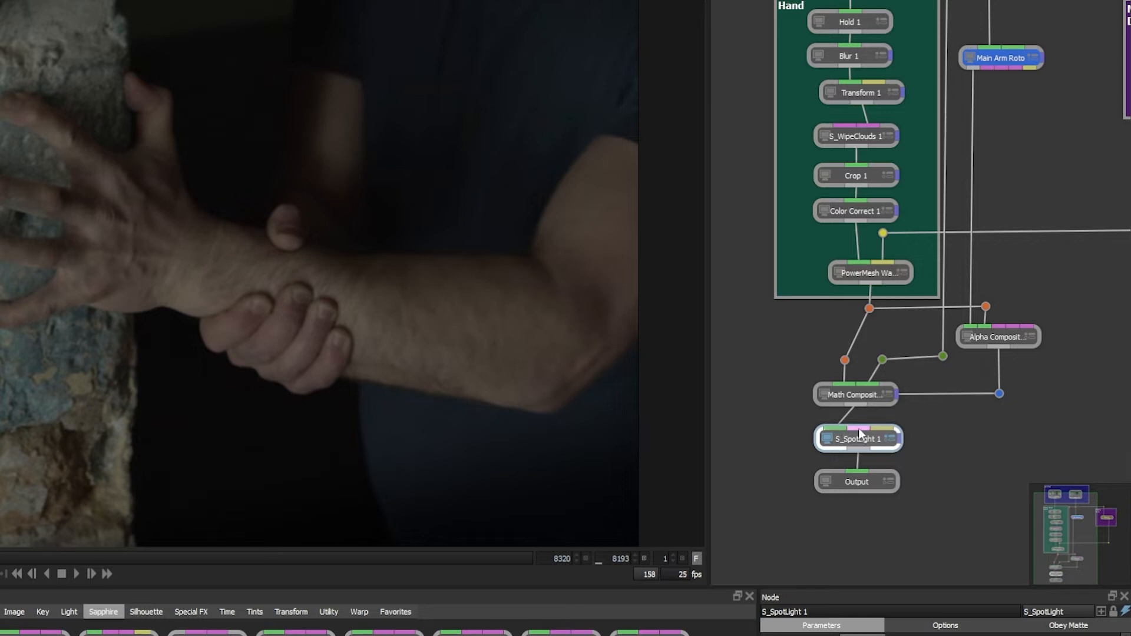
mouse_move(864, 434)
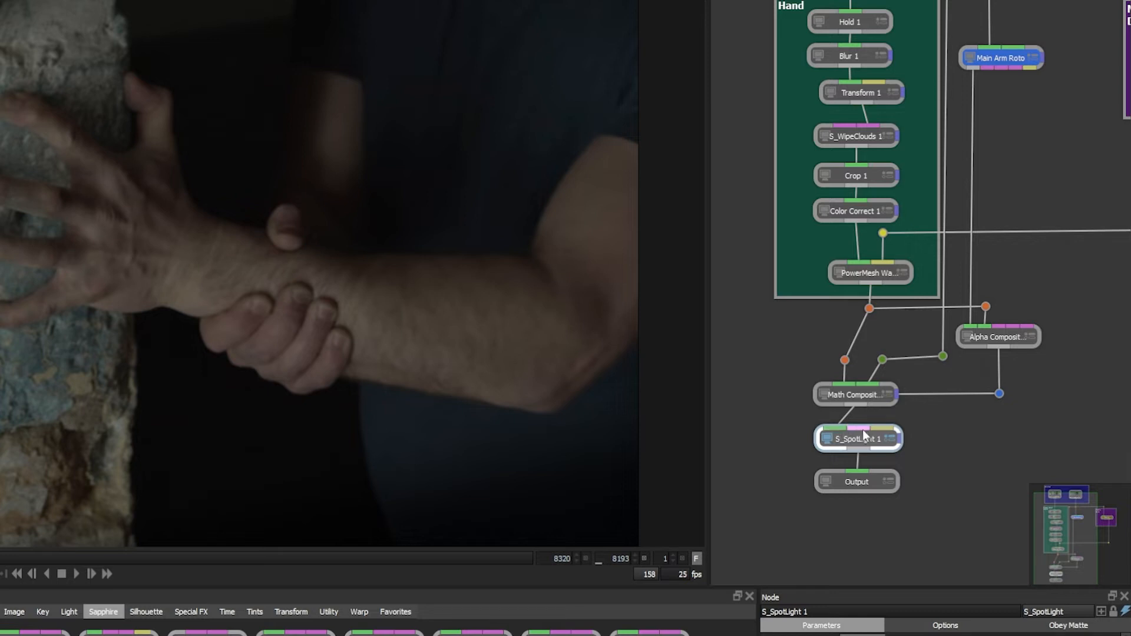
mouse_move(991, 442)
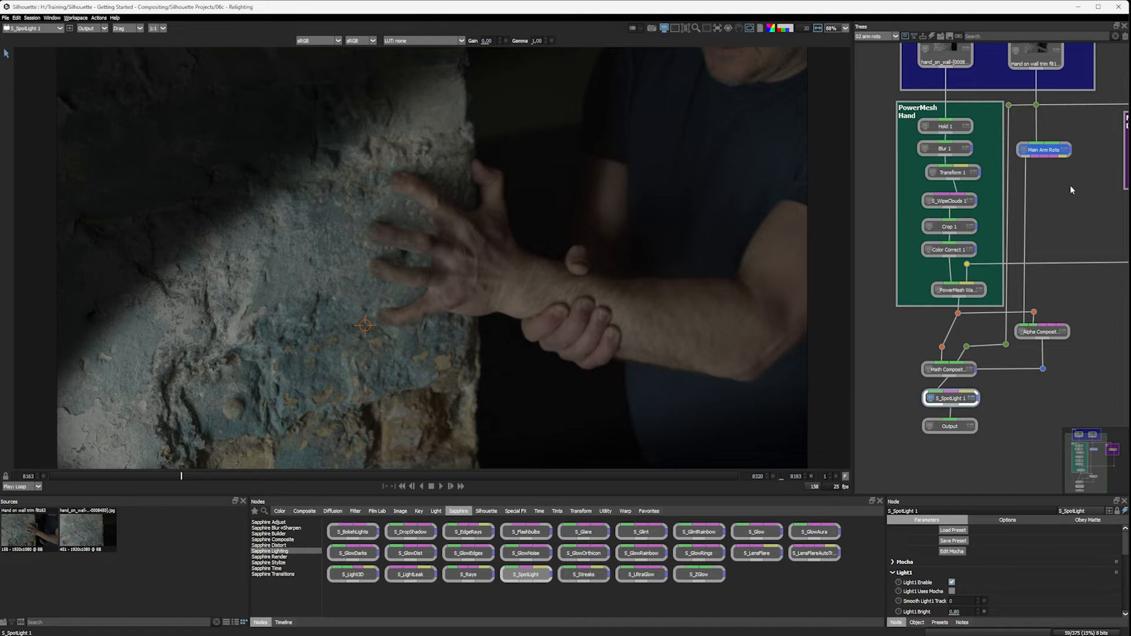
- Pipe the Mocha Pro tracking output into S_SpotLight with a routing point and show its tracking settings
click(1042, 149)
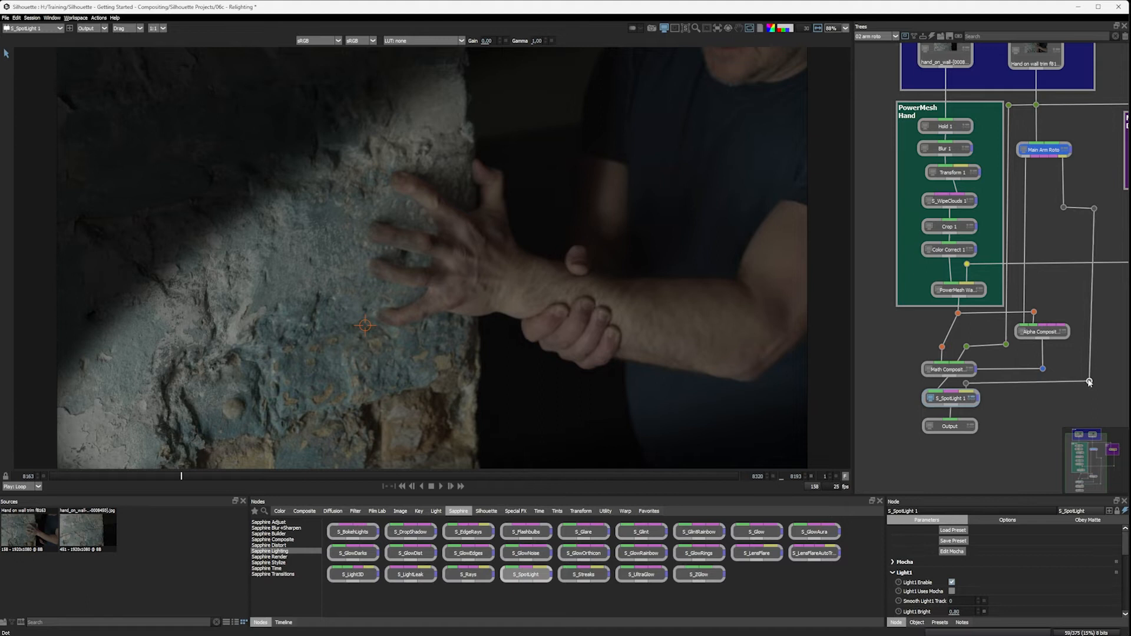
click(1044, 149)
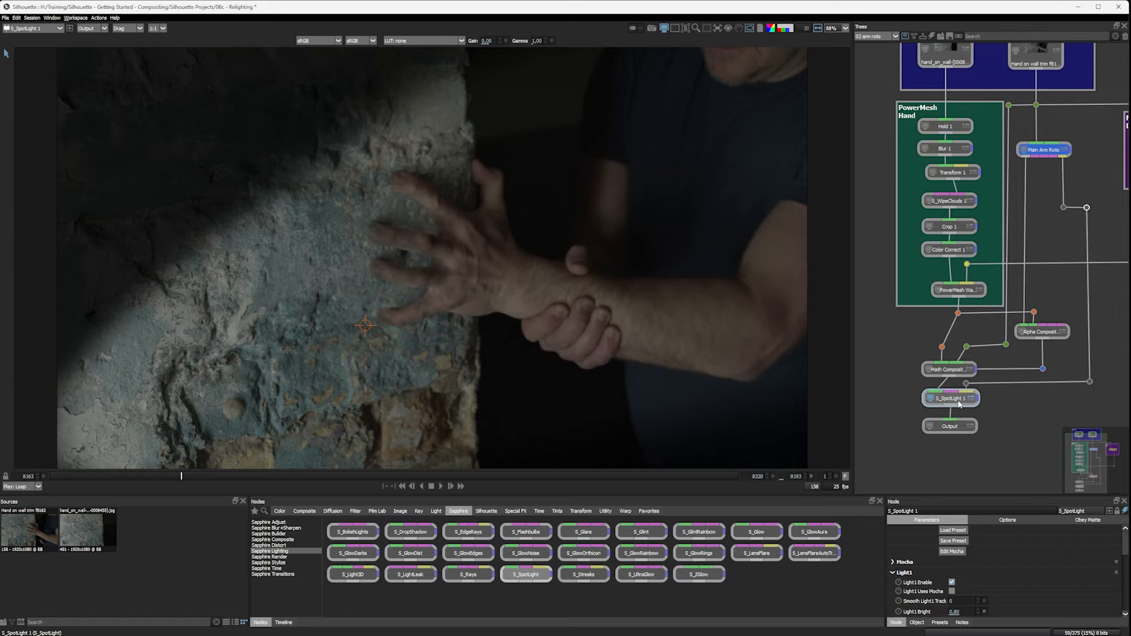
click(950, 397)
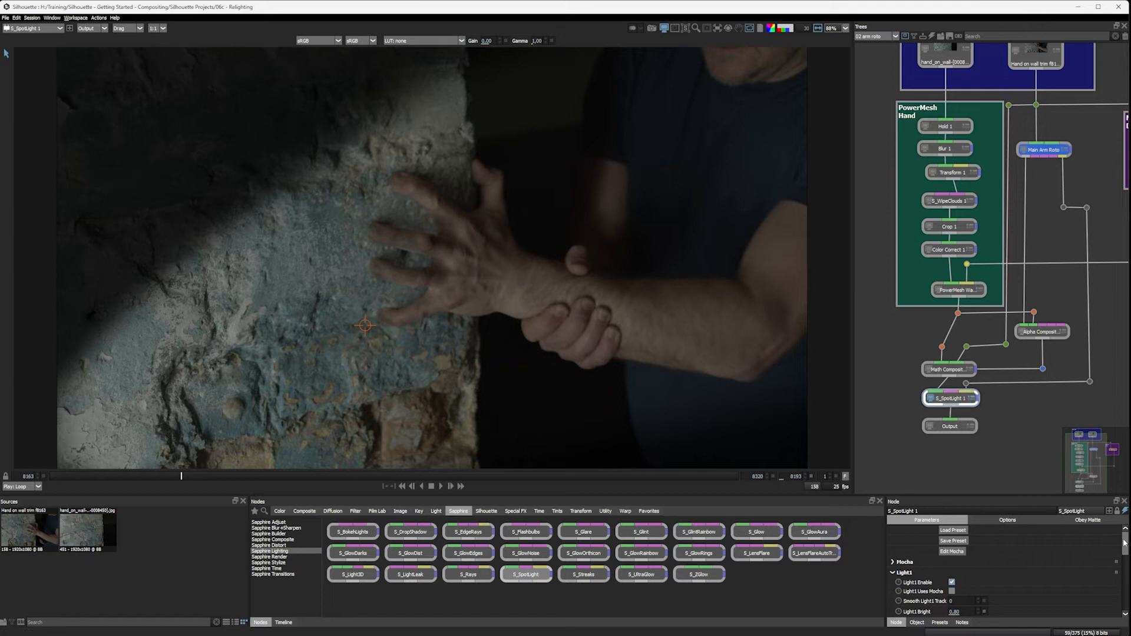
scroll(down, 3)
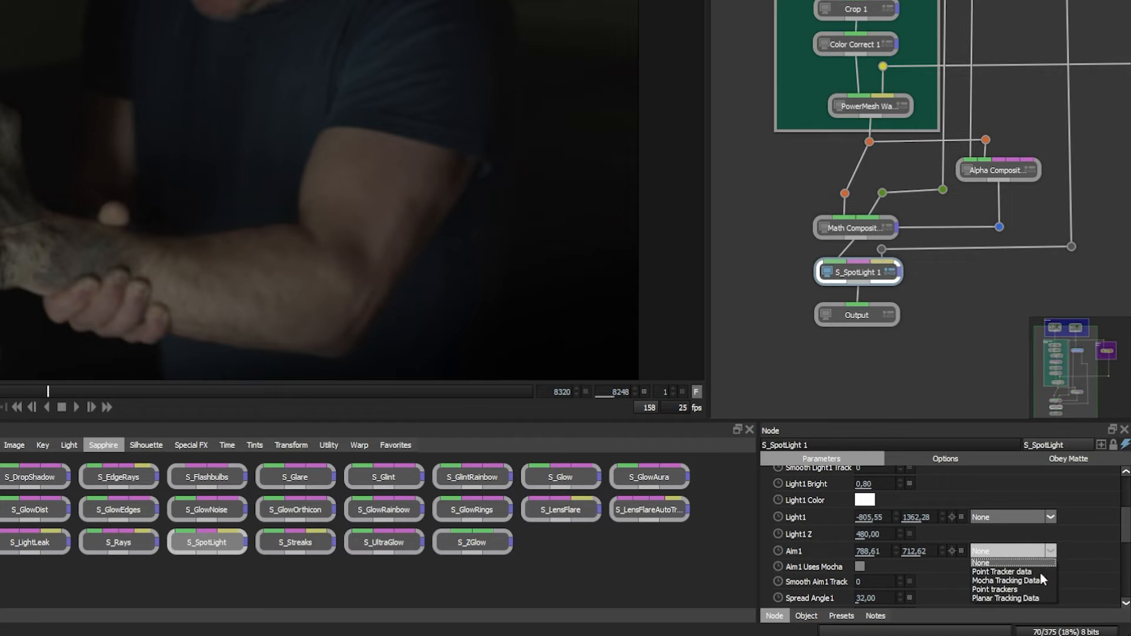
mouse_move(1038, 581)
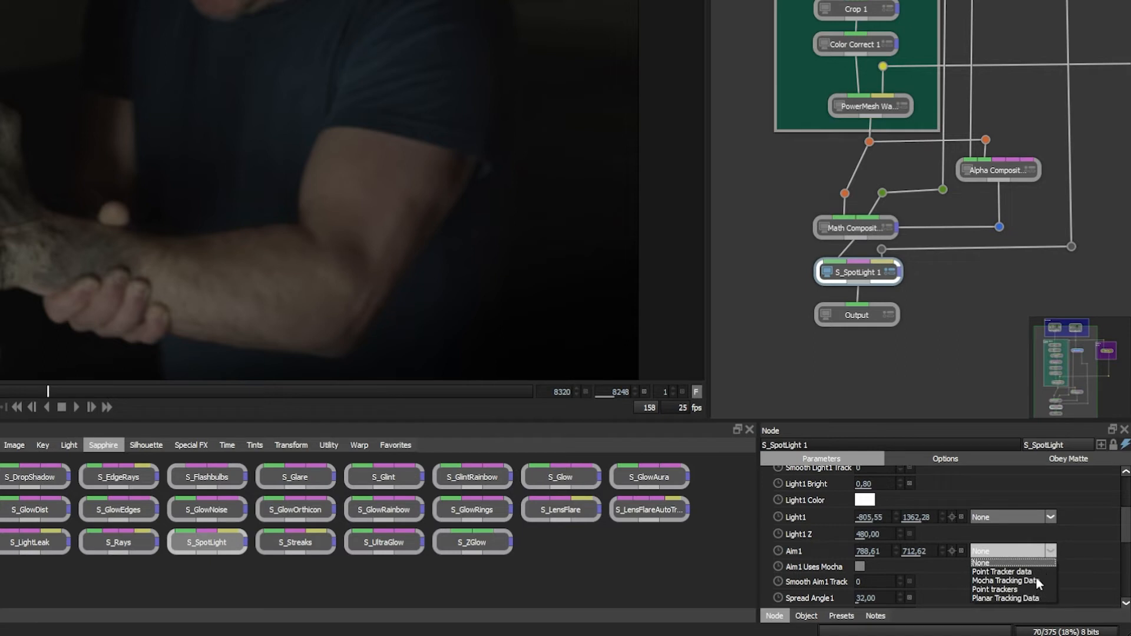
mouse_move(1042, 593)
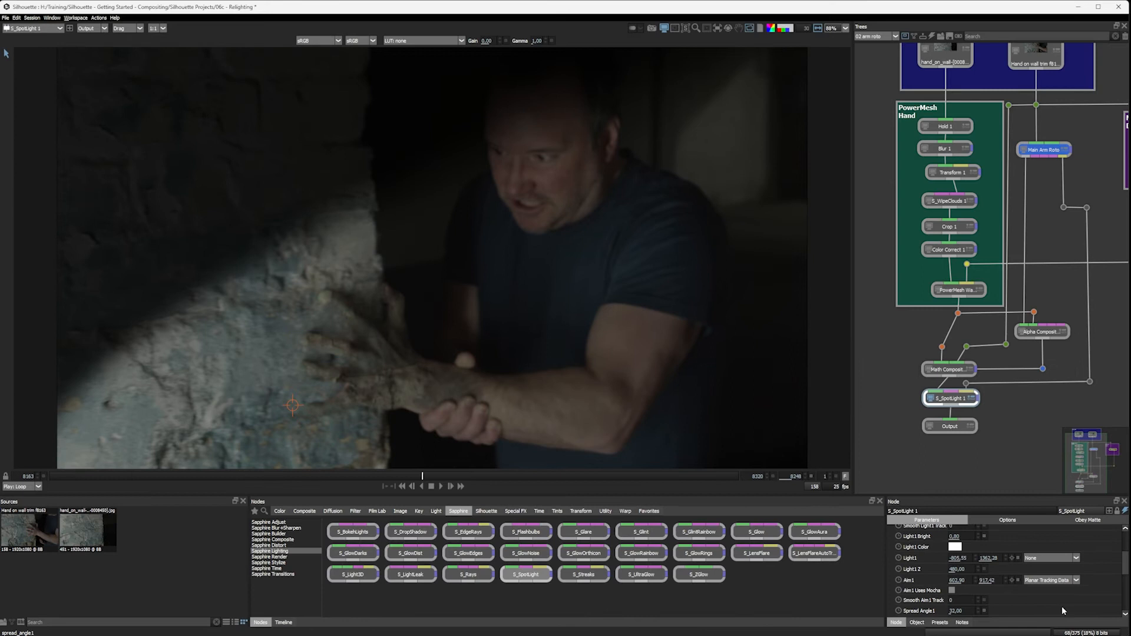
- Set Light1's position to Planar Tracking Data and scrub the shot to confirm the light follows
click(1049, 557)
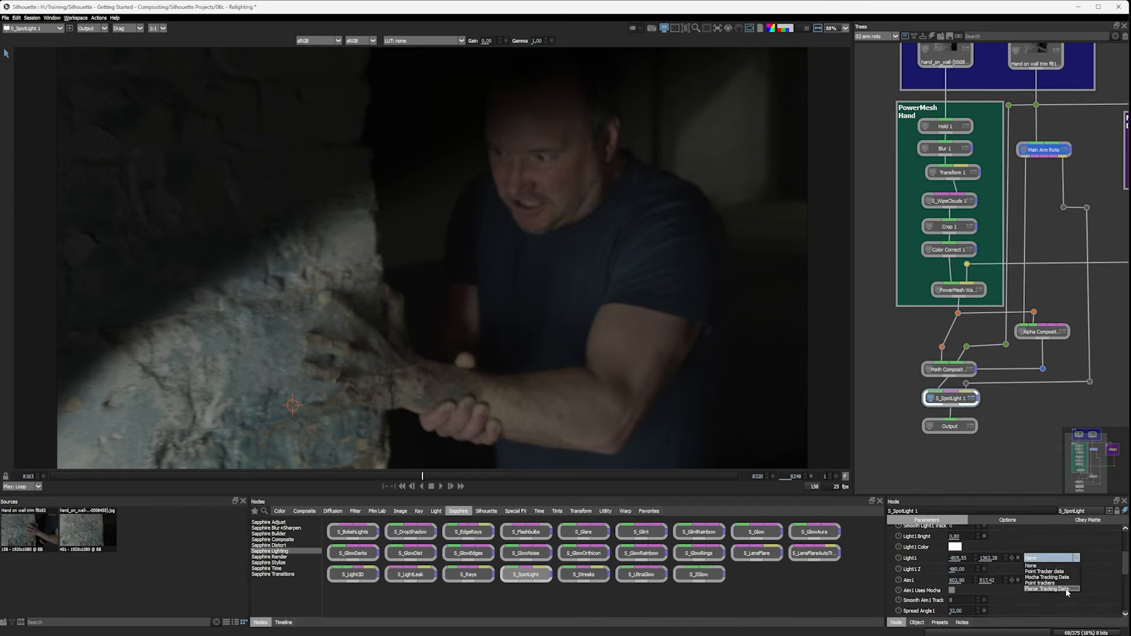
click(1050, 588)
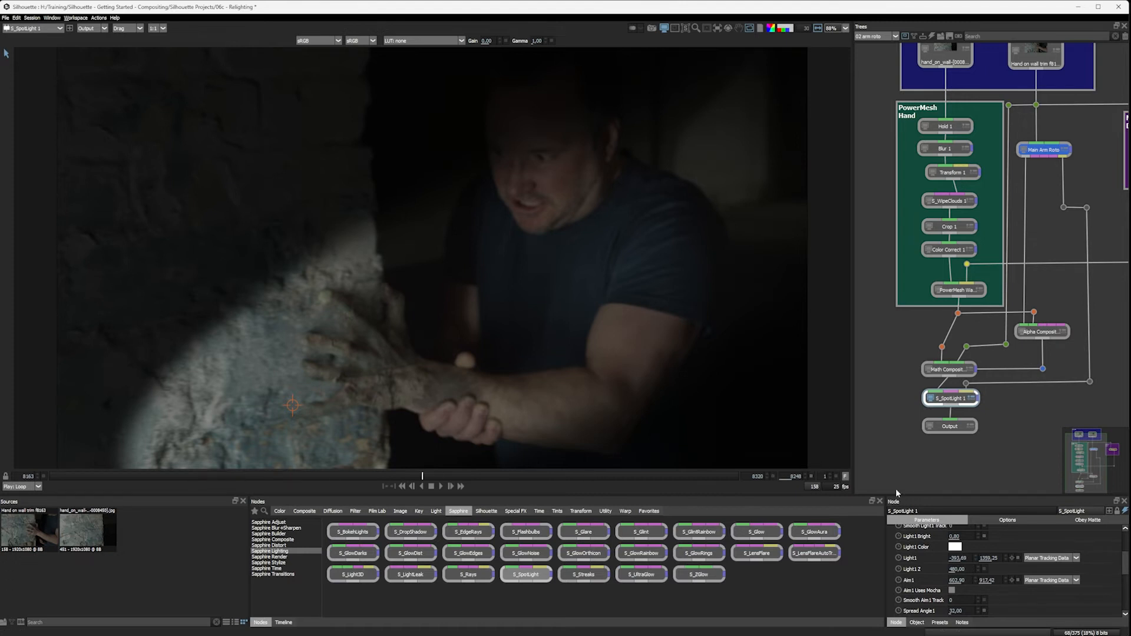
mouse_move(194, 477)
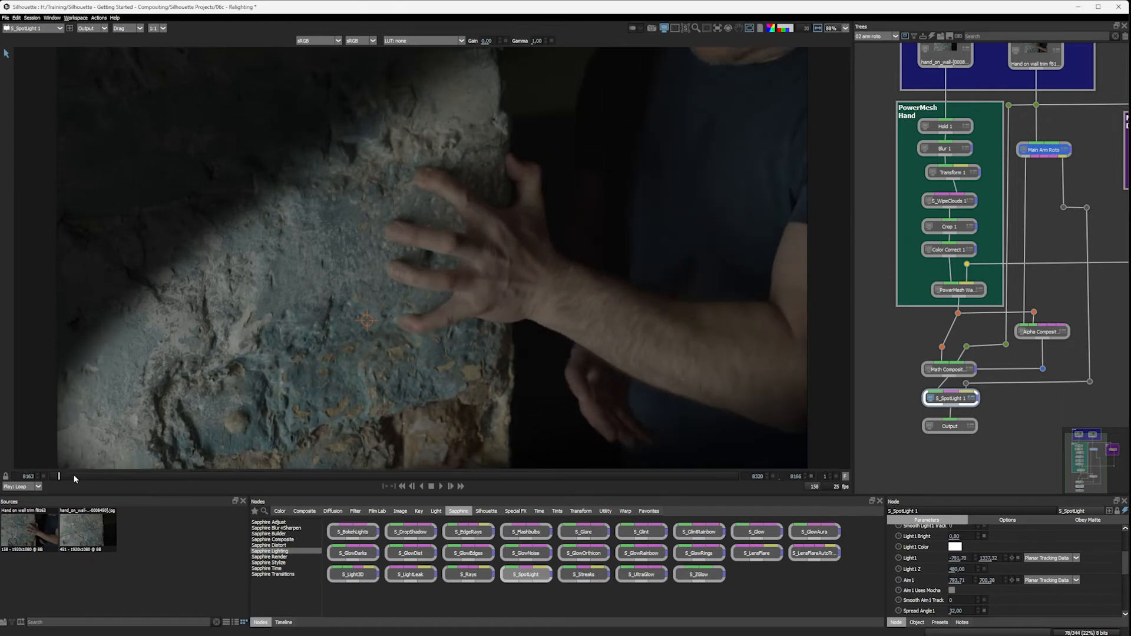
drag(59, 475, 501, 475)
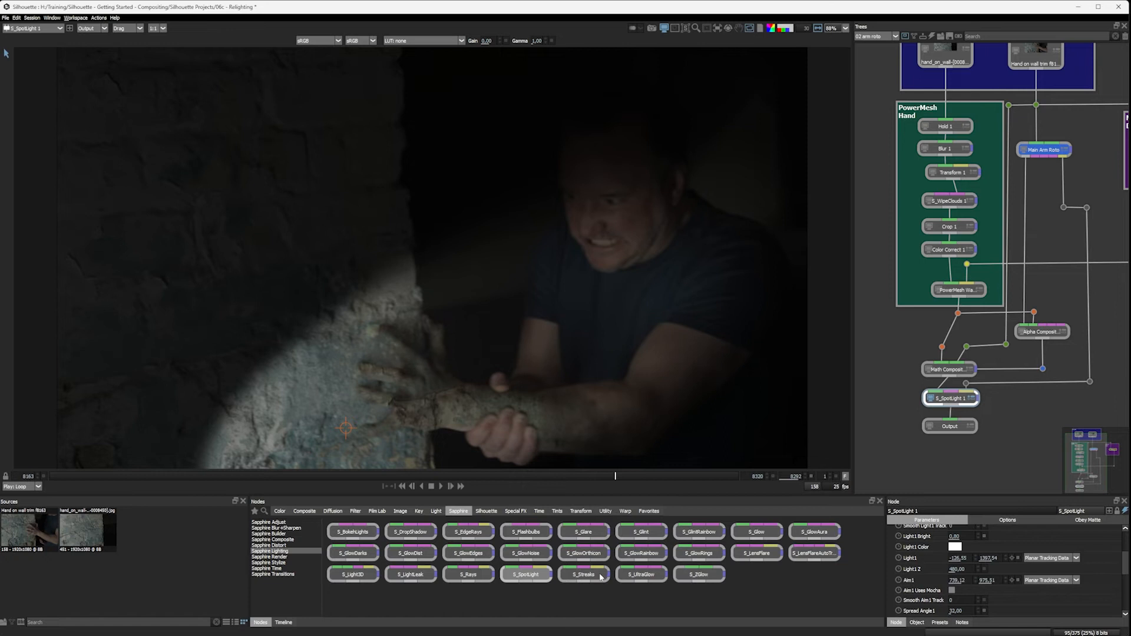
mouse_move(419, 572)
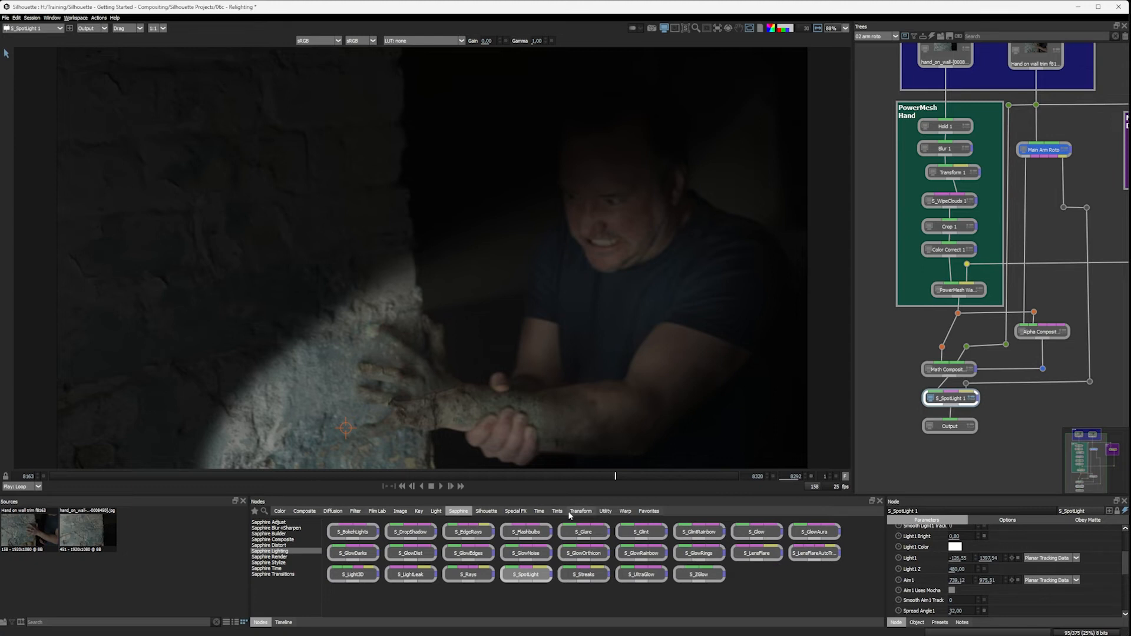
- Browse the Silhouette and Transform node categories, ending on the Light effects list
click(487, 510)
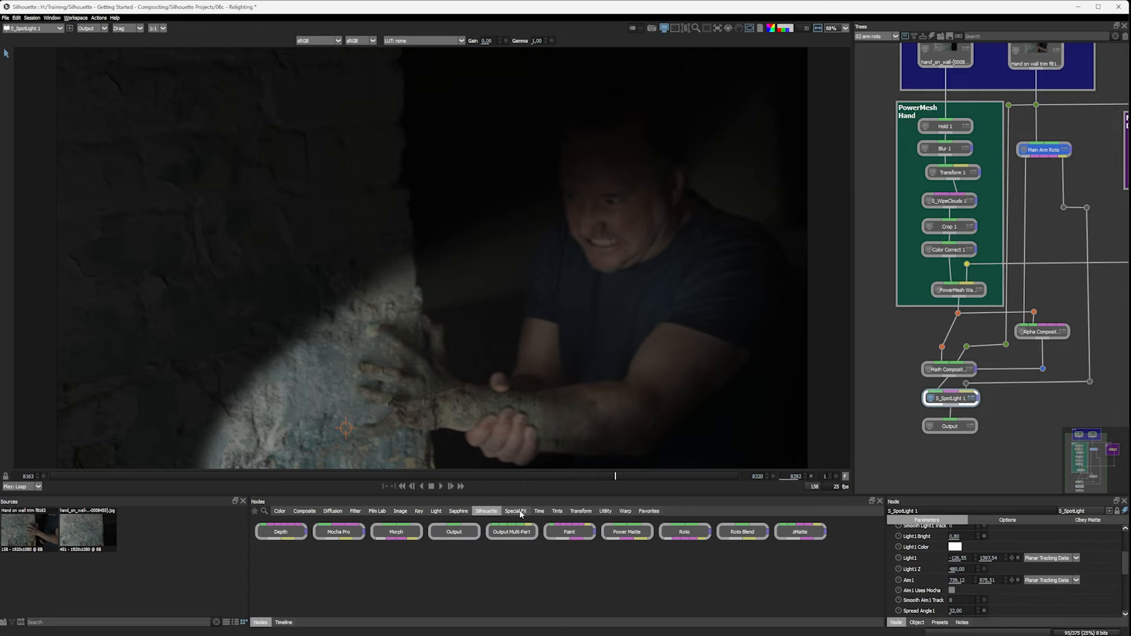
click(581, 510)
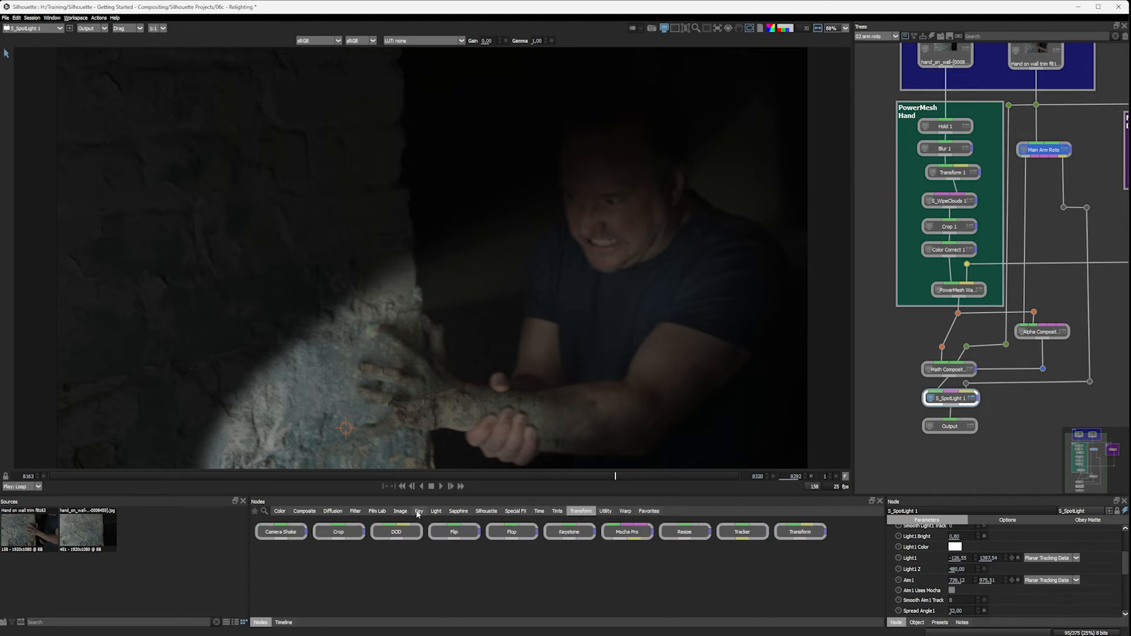
click(436, 510)
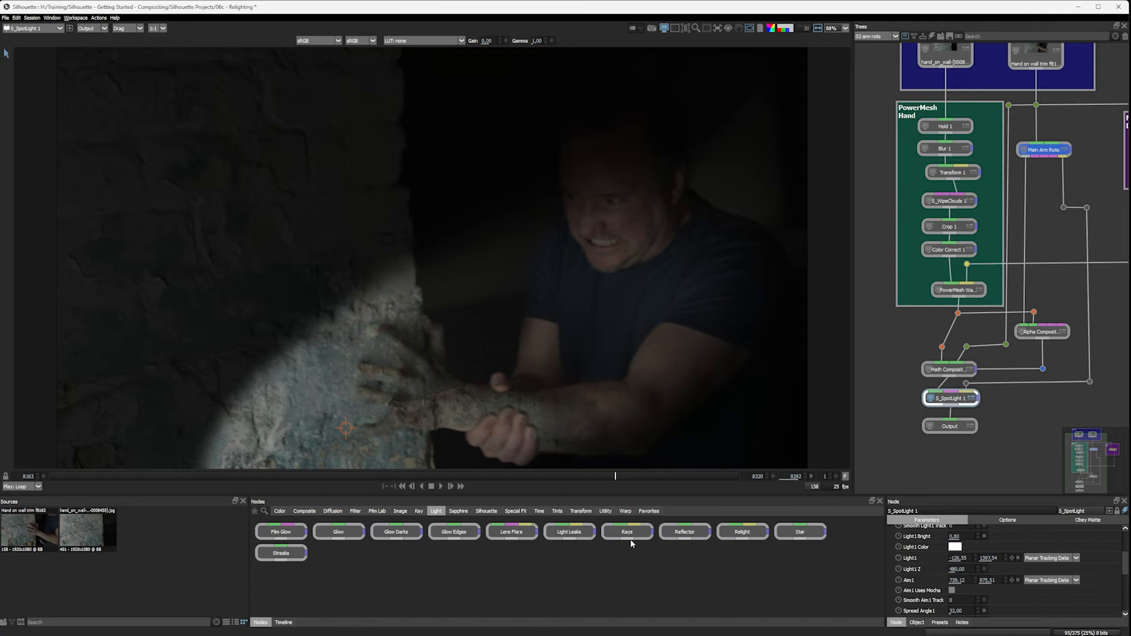
mouse_move(756, 546)
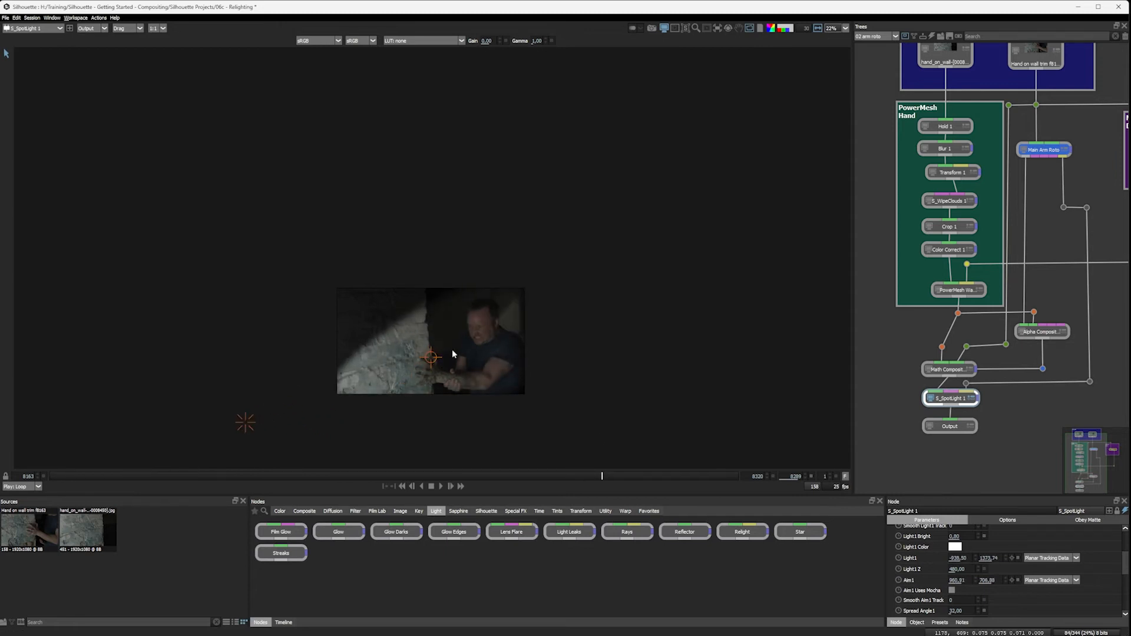
- Move the spotlight source beyond the left frame edge, raise Softness1 to 0.40 and play the relit shot
drag(431, 356, 431, 349)
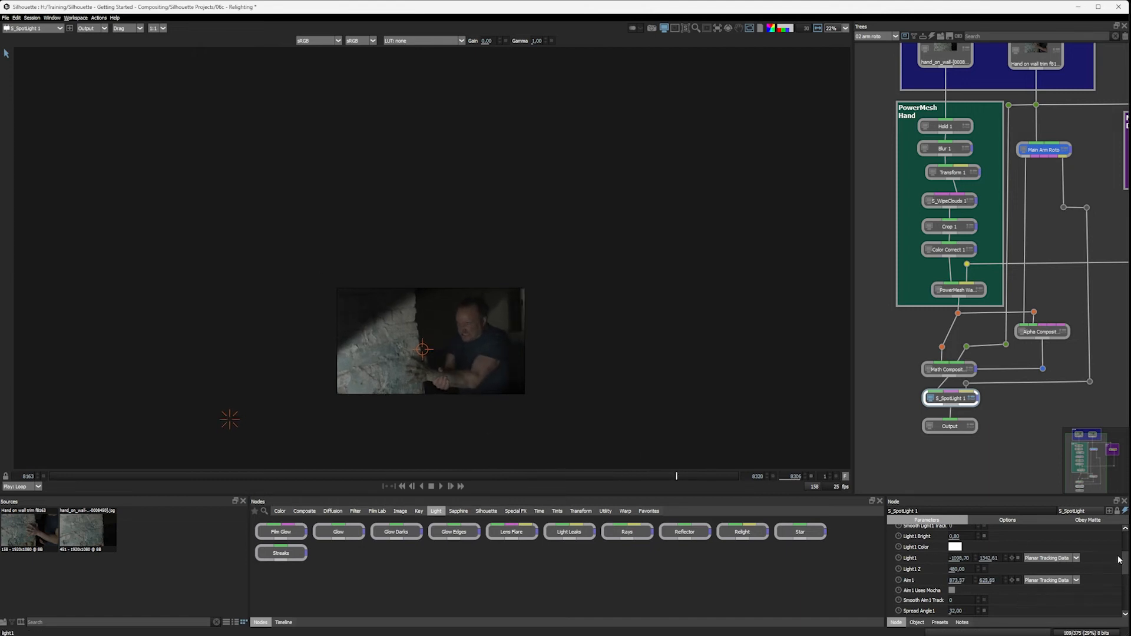
scroll(down, 3)
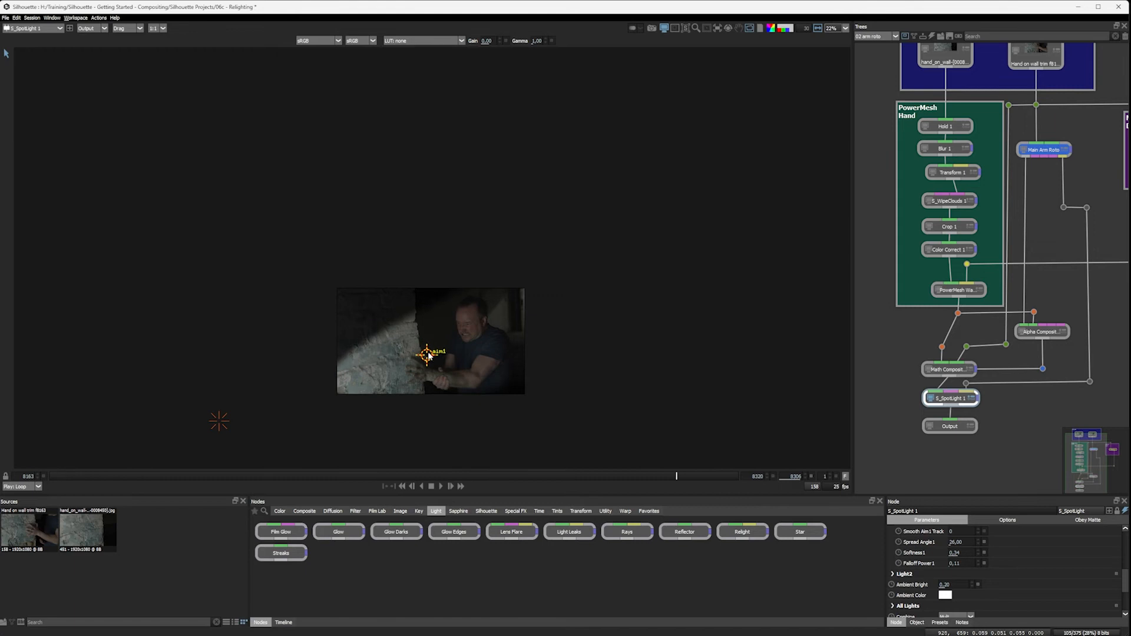
drag(953, 552, 970, 553)
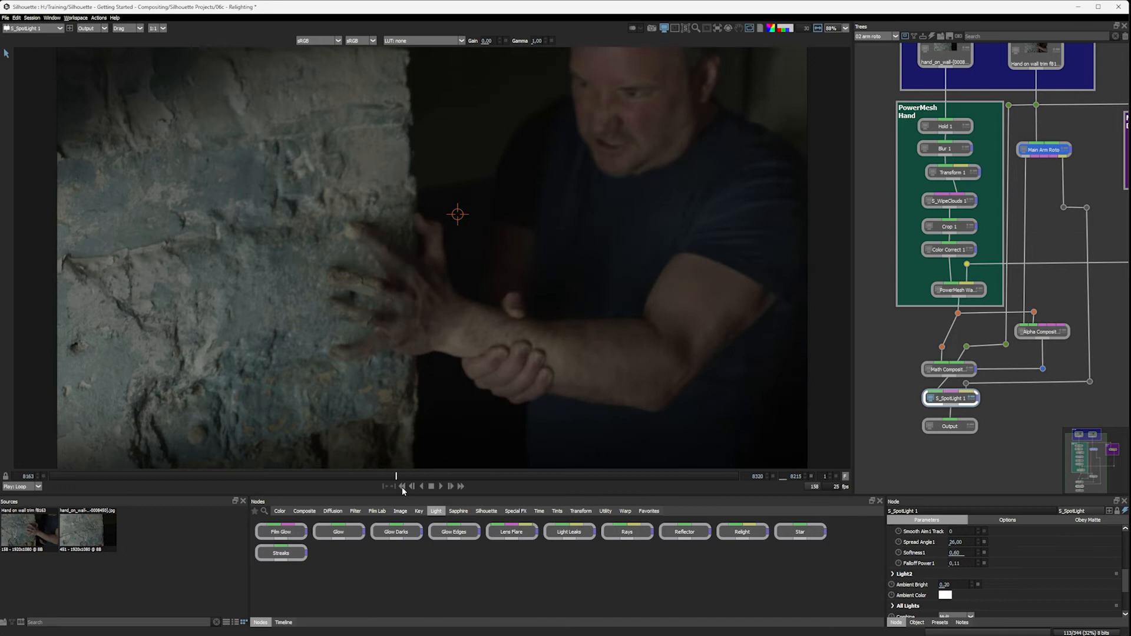
click(585, 474)
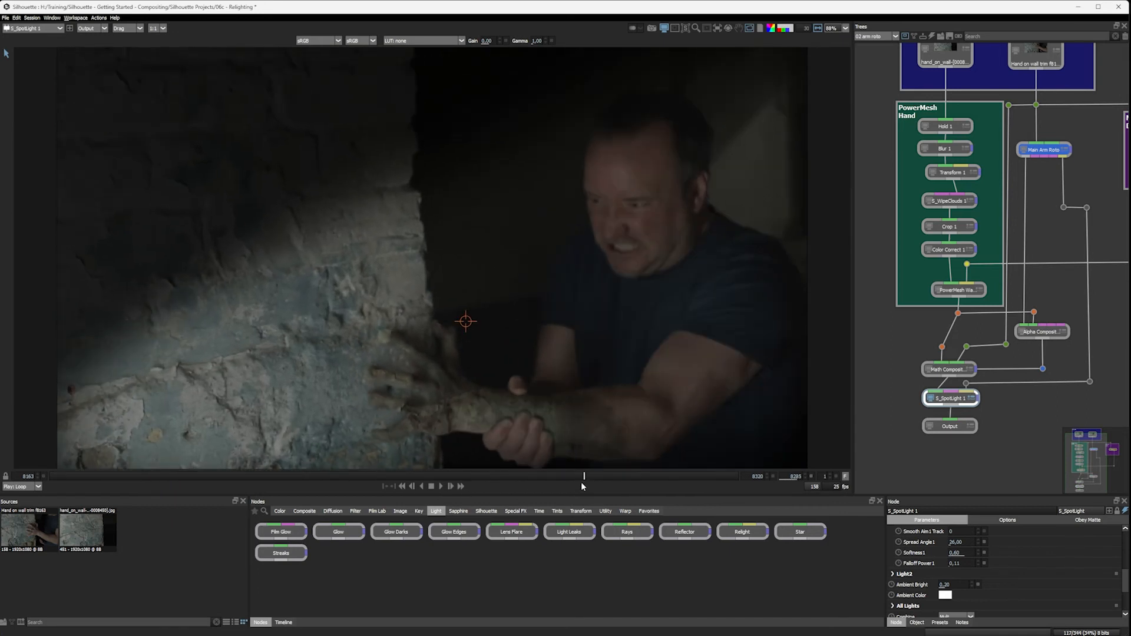
mouse_move(633, 485)
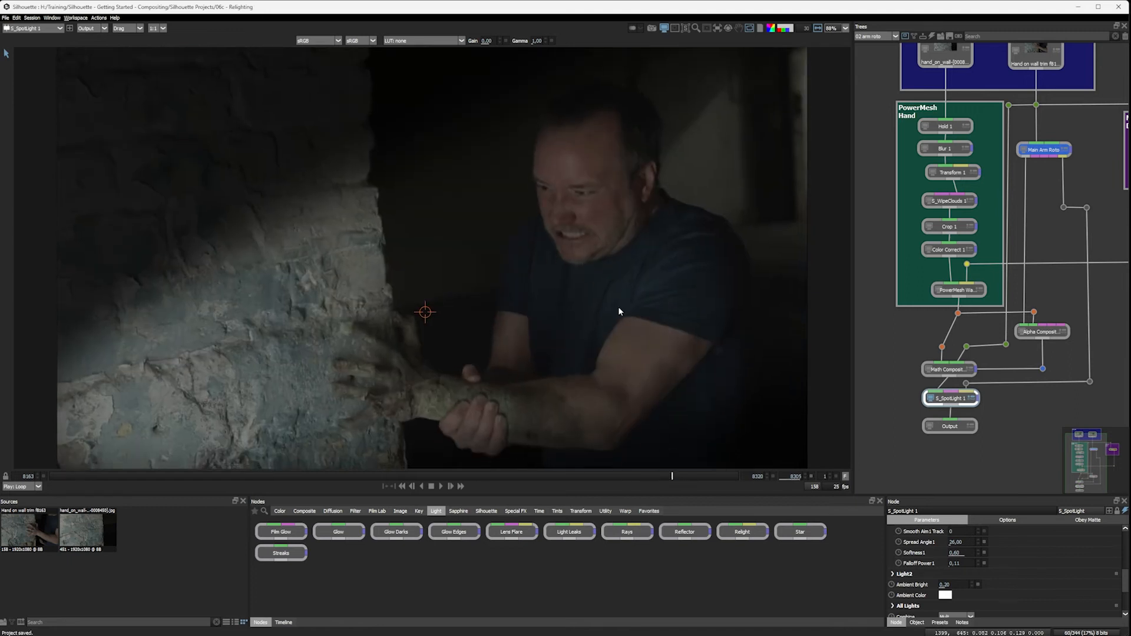
- With Output as insertion point, search the Sapphire nodes for 'colorfus' to add S_ColorFuse
click(949, 425)
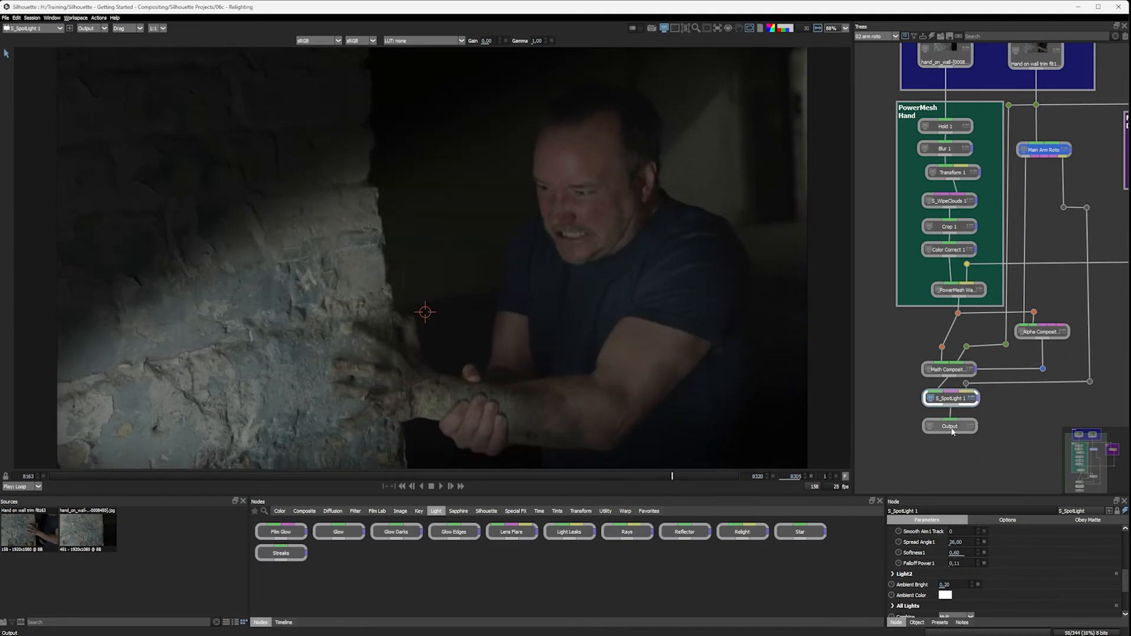
click(304, 510)
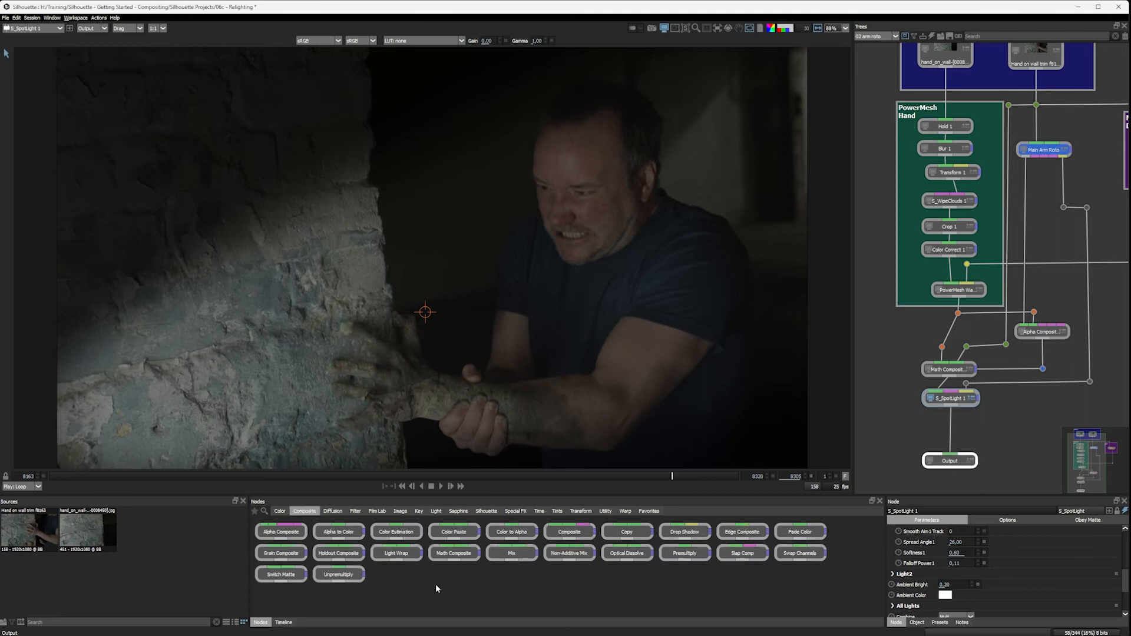
click(280, 510)
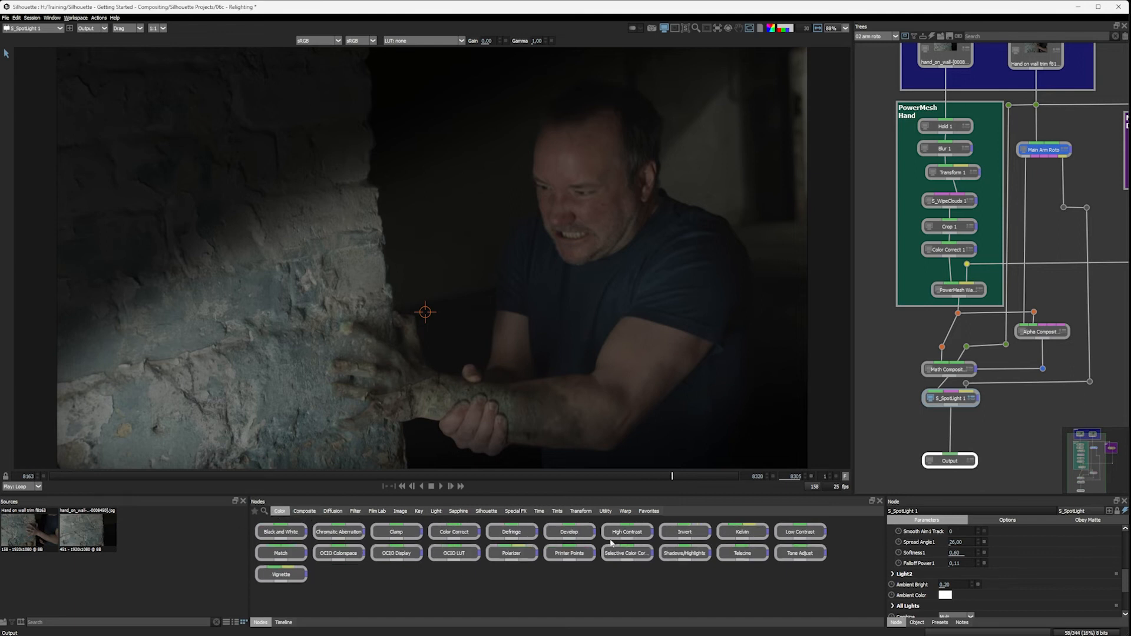
mouse_move(432, 570)
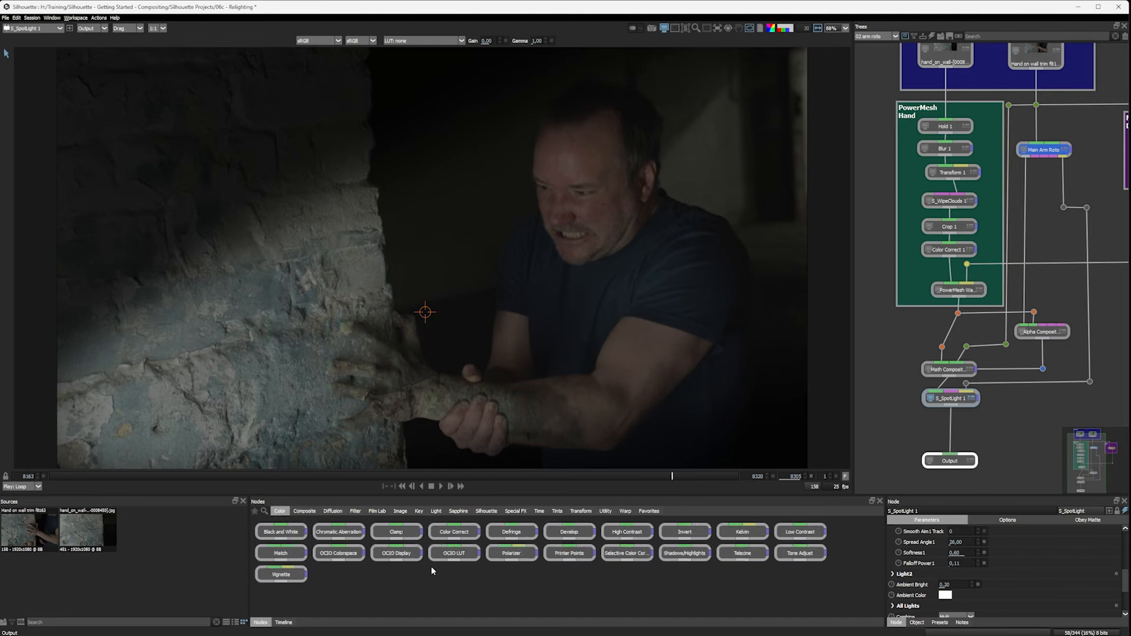
click(458, 510)
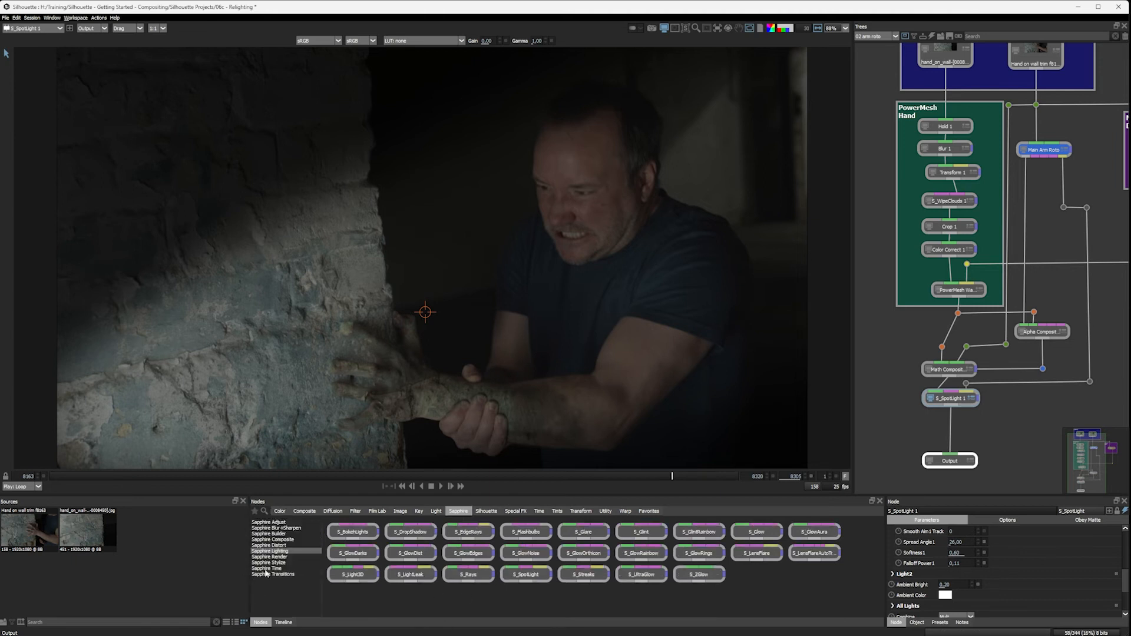
click(269, 557)
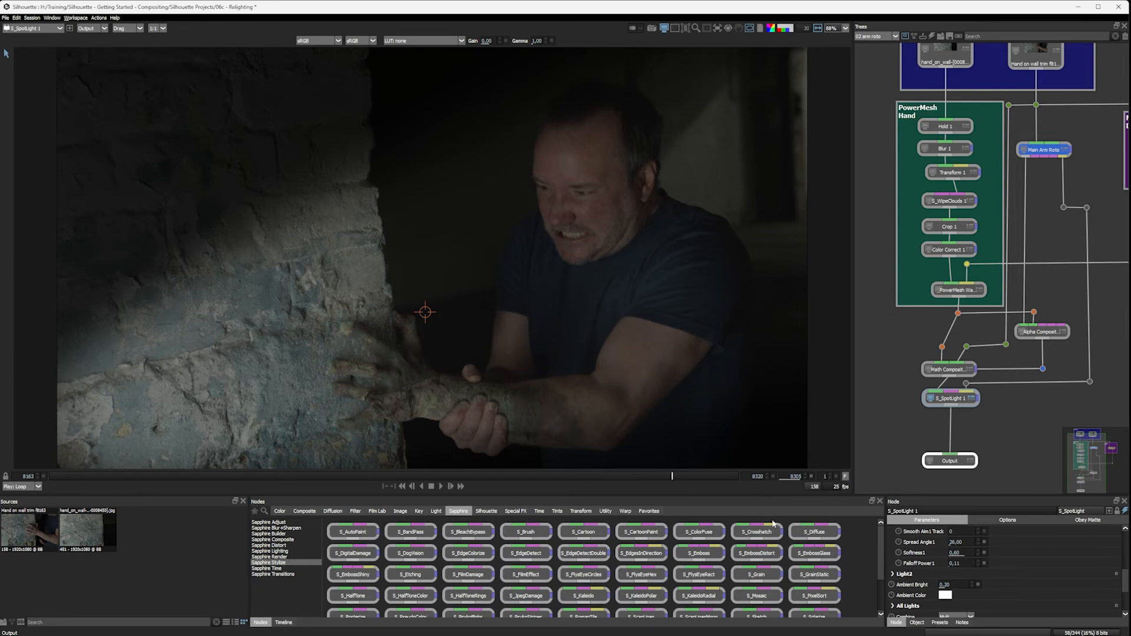
mouse_move(855, 563)
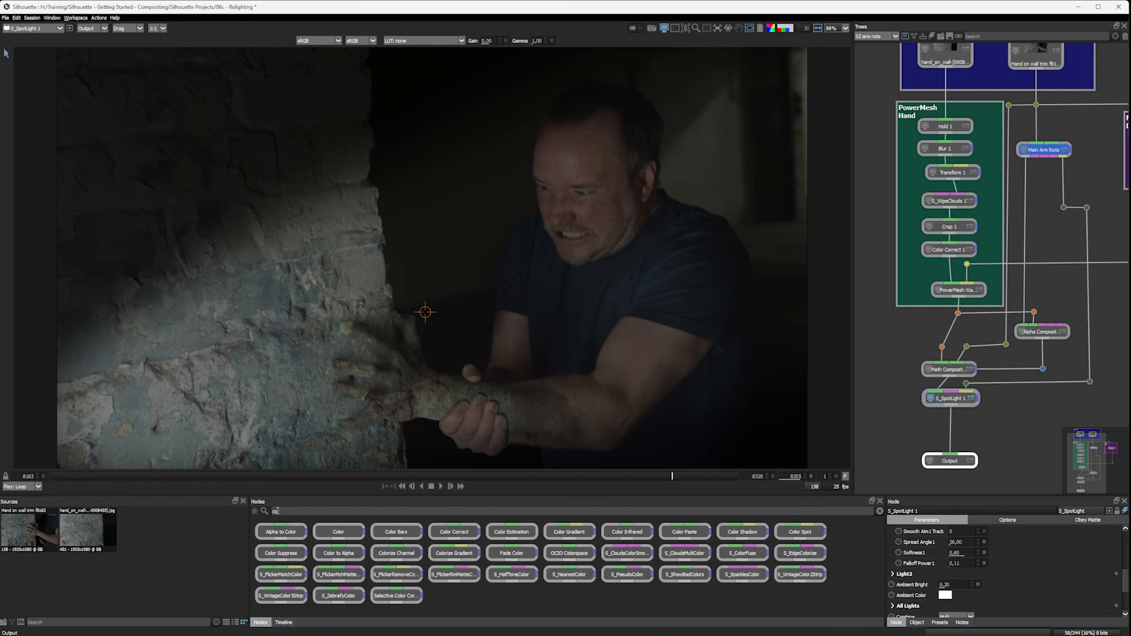
text(colorfuse)
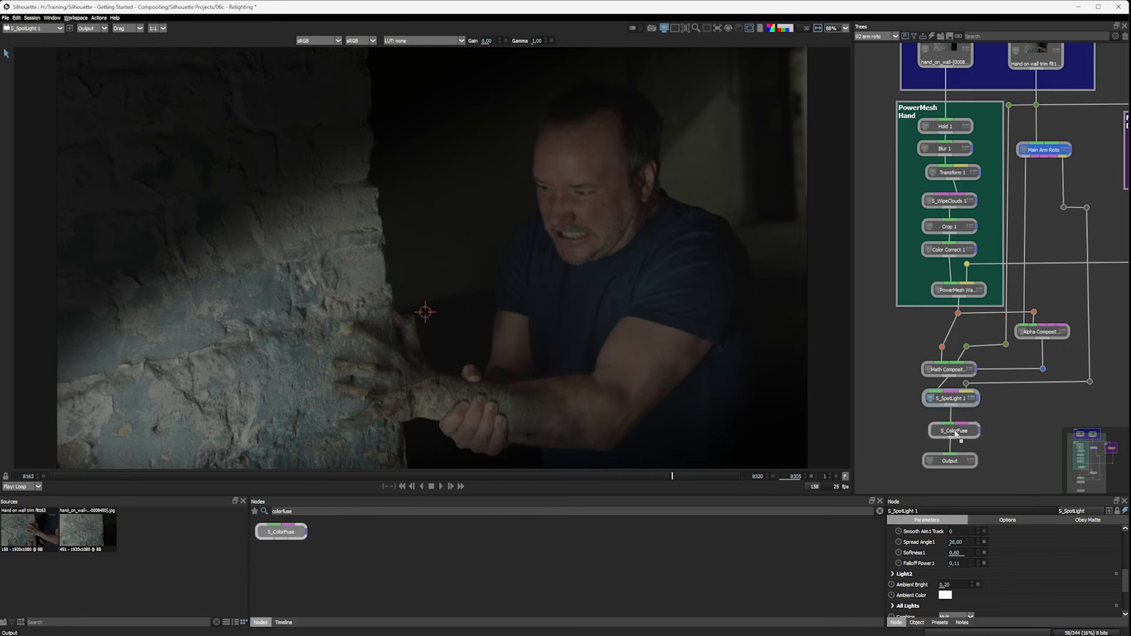
- Open the Sapphire Preset Browser from the S_ColorFuse node's Load Preset
click(951, 430)
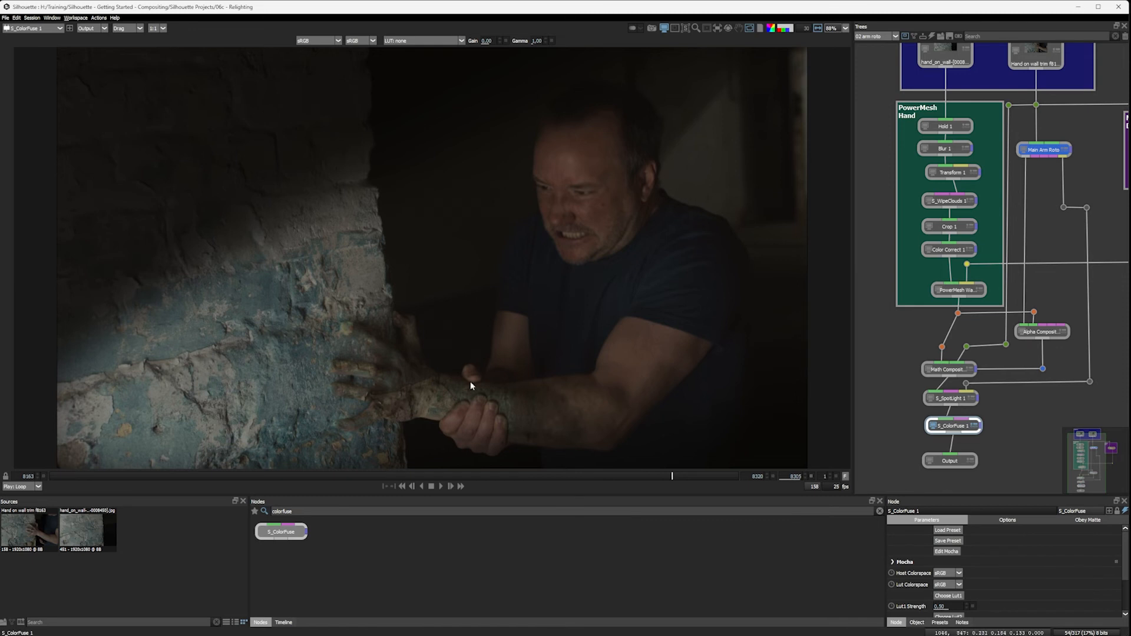
click(947, 530)
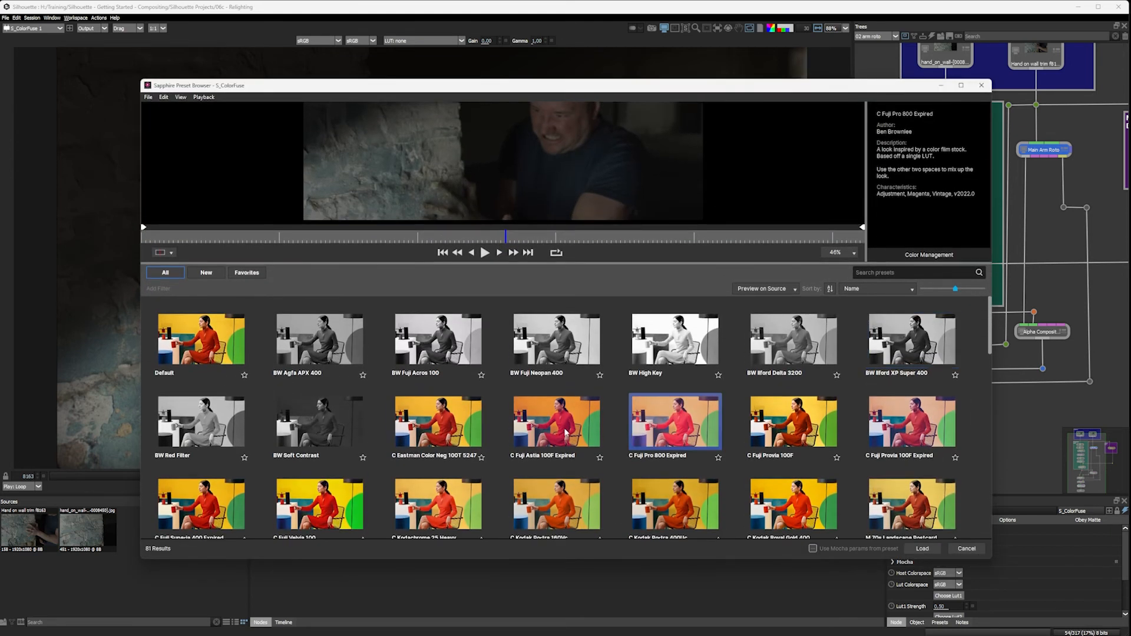
- Preview Eastman Color Neg 100T and Fuji Astia 100F Expired looks, then choose M In the Morning
click(437, 422)
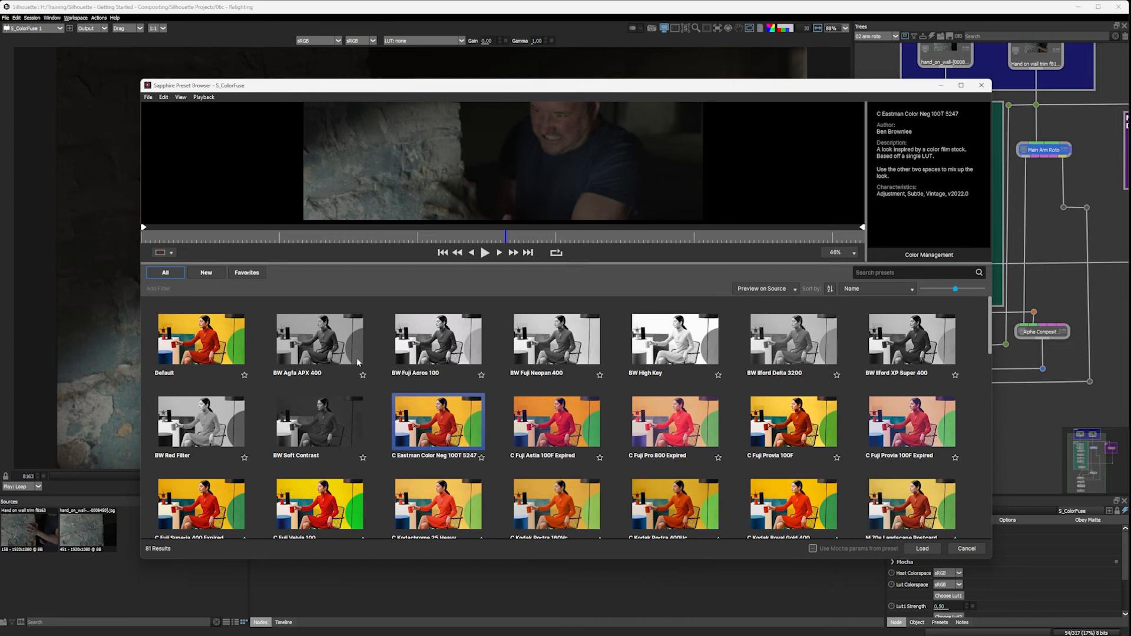
mouse_move(449, 438)
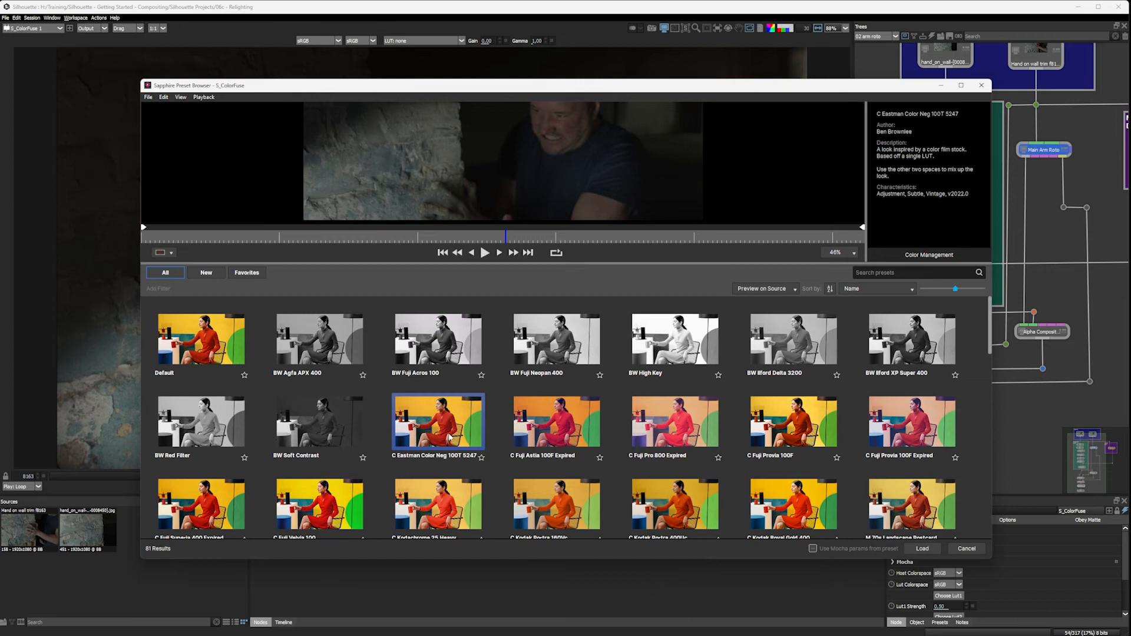
click(556, 422)
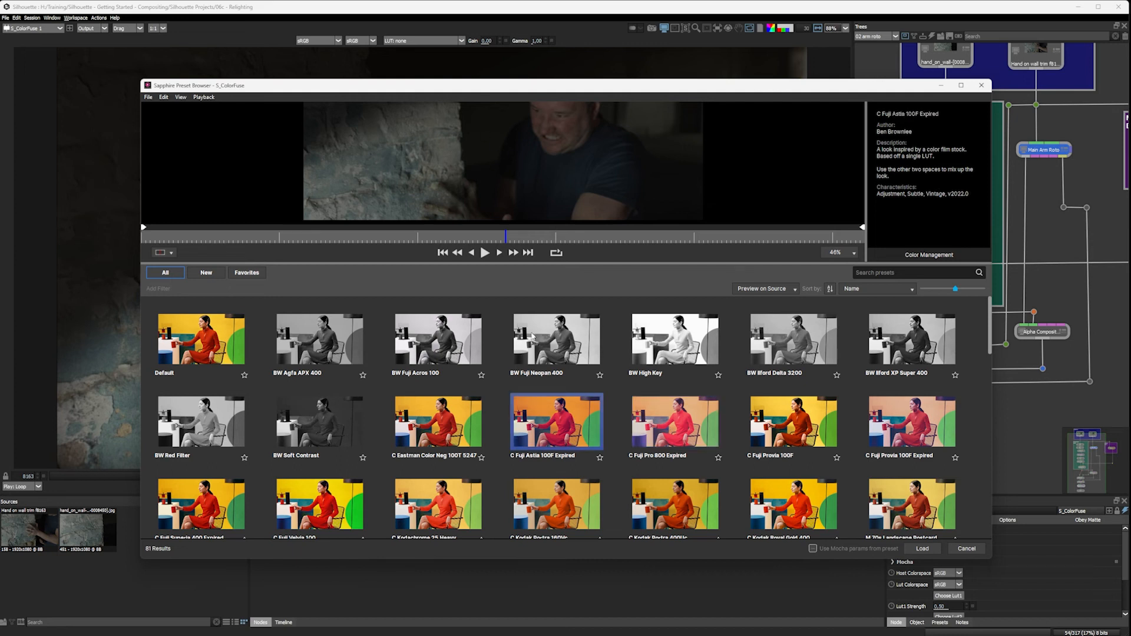
scroll(down, 3)
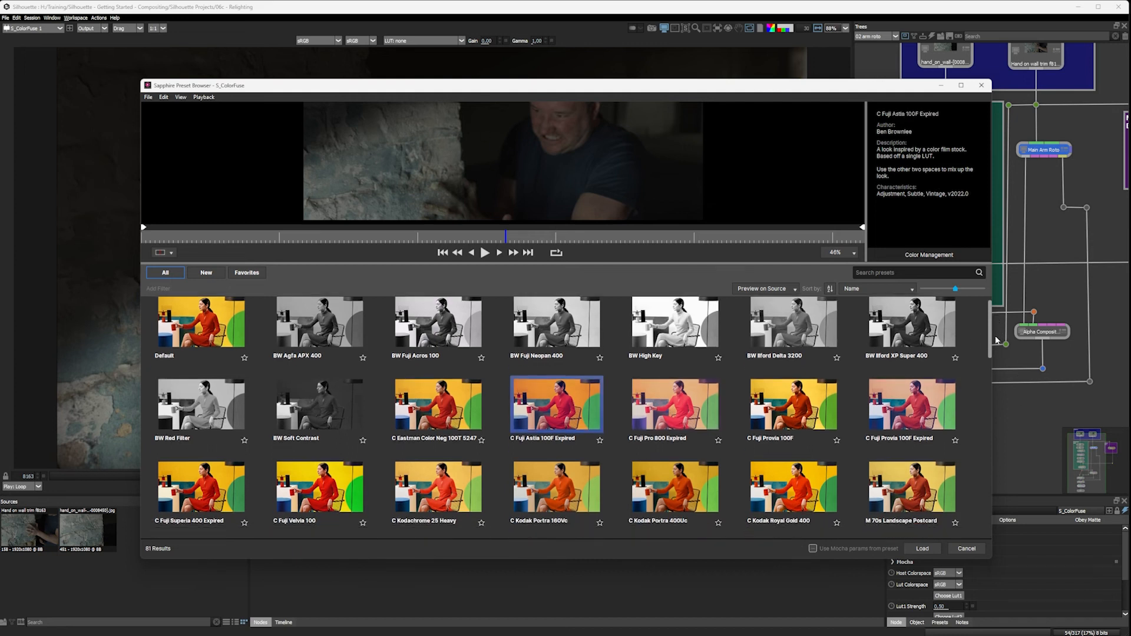
scroll(down, 3)
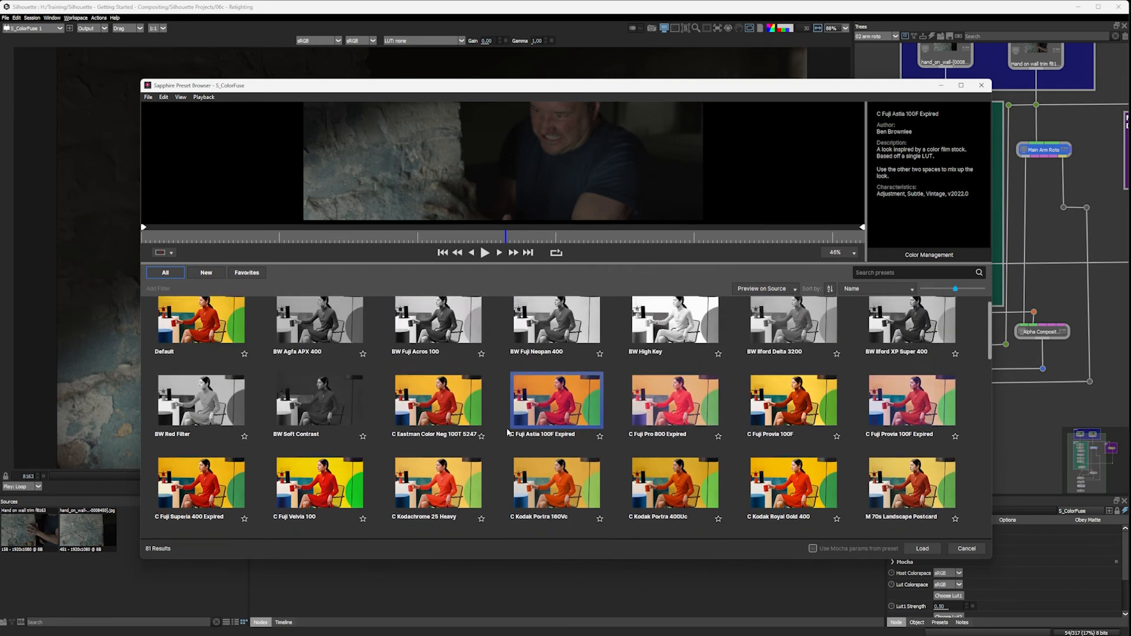
mouse_move(991, 333)
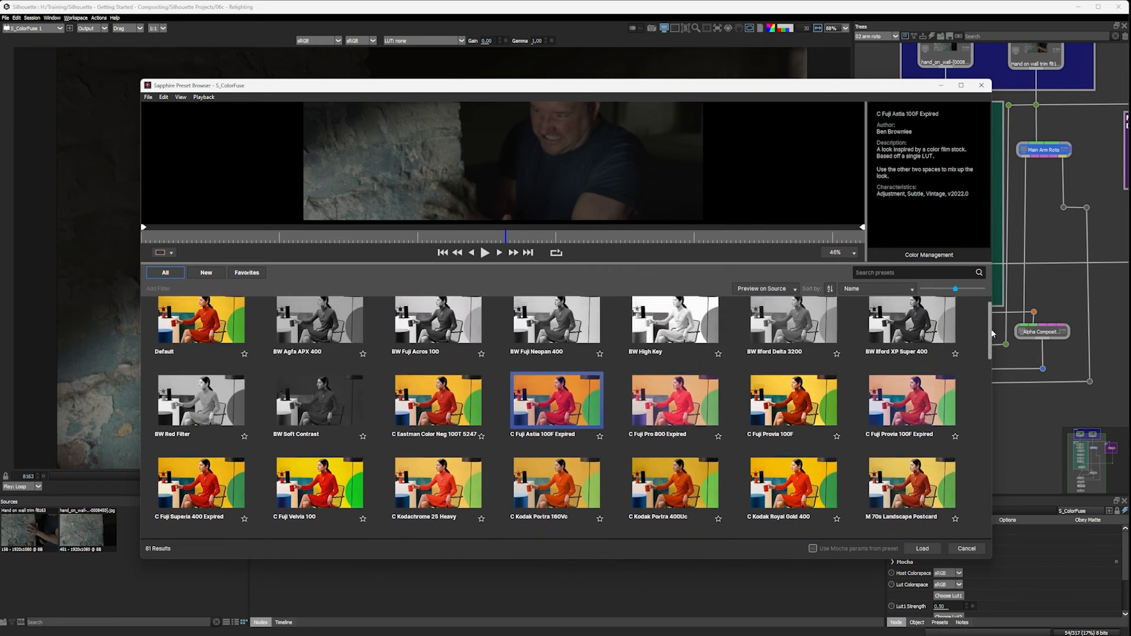
scroll(down, 3)
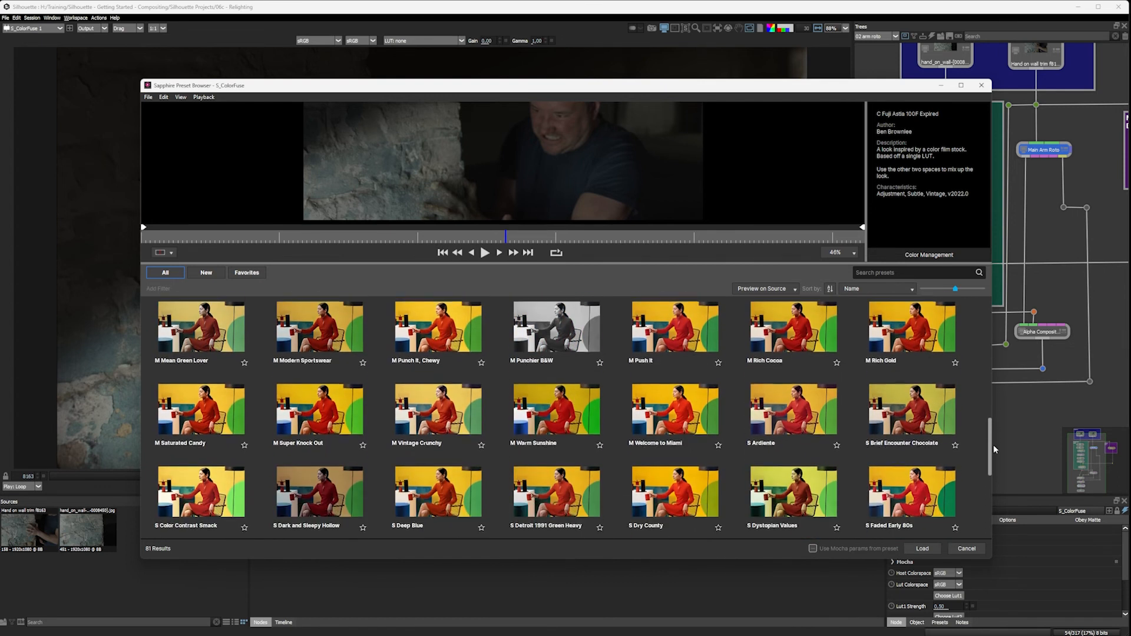
scroll(down, 3)
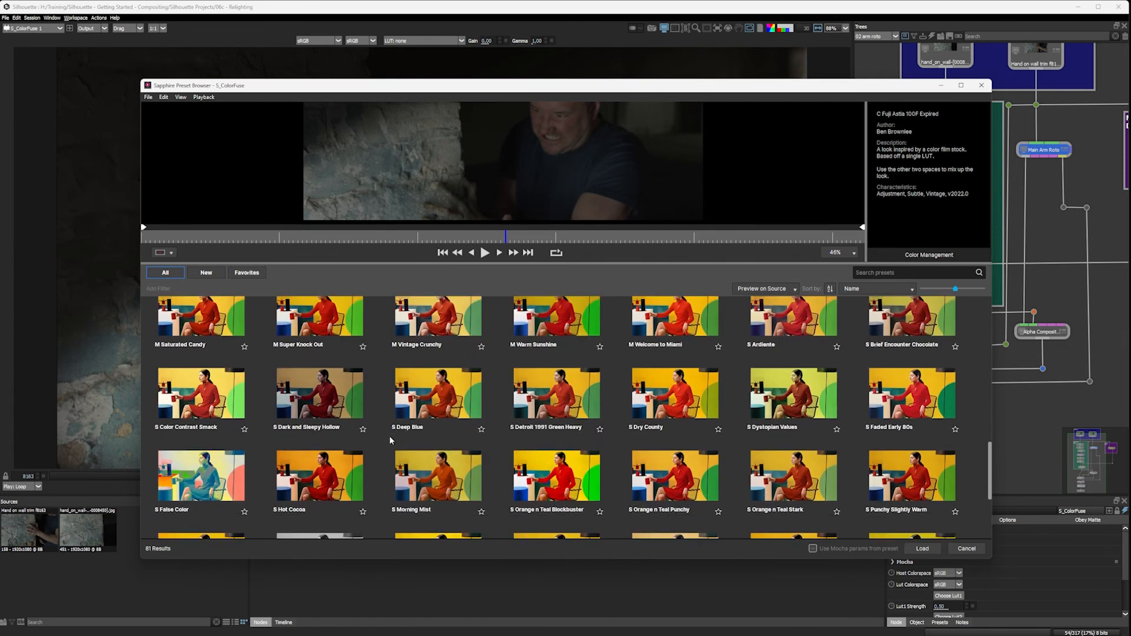
scroll(down, 3)
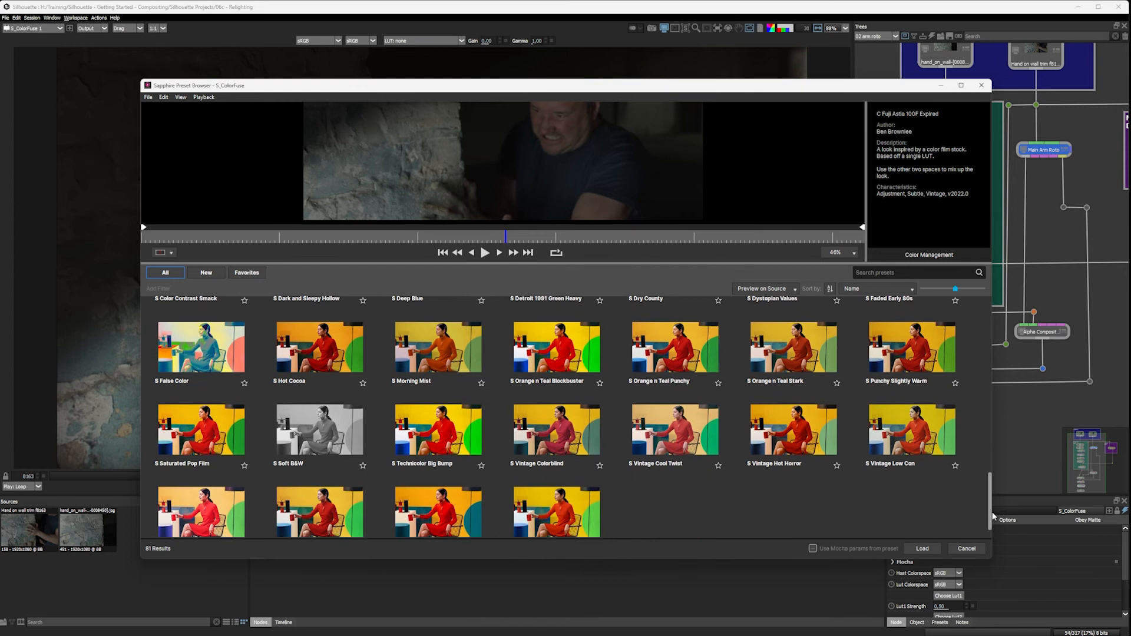
scroll(down, 3)
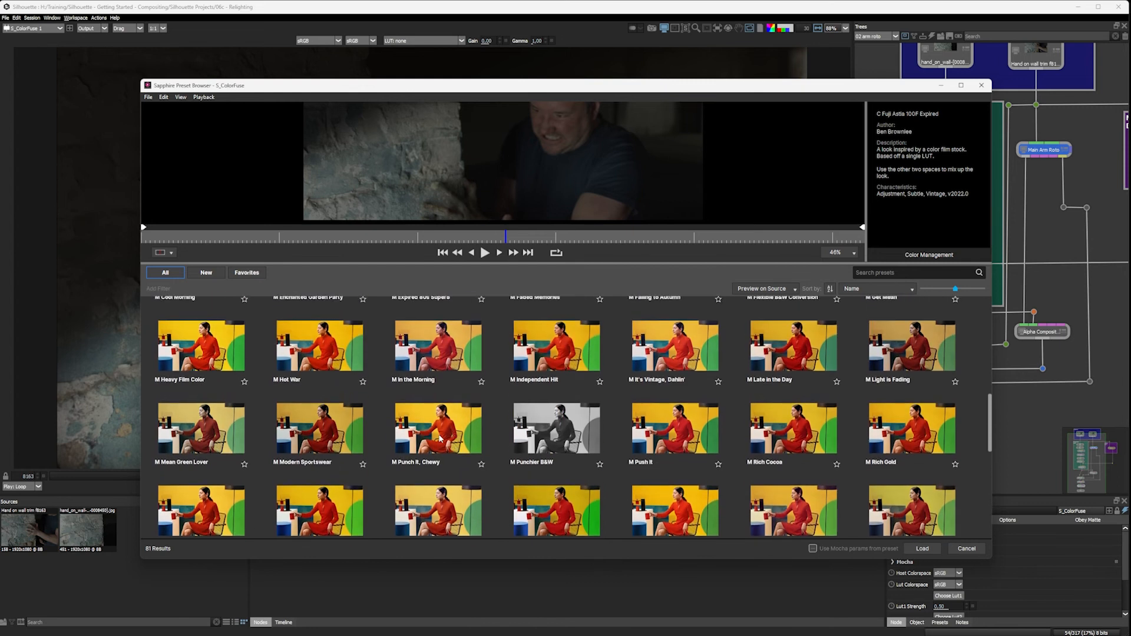
mouse_move(592, 496)
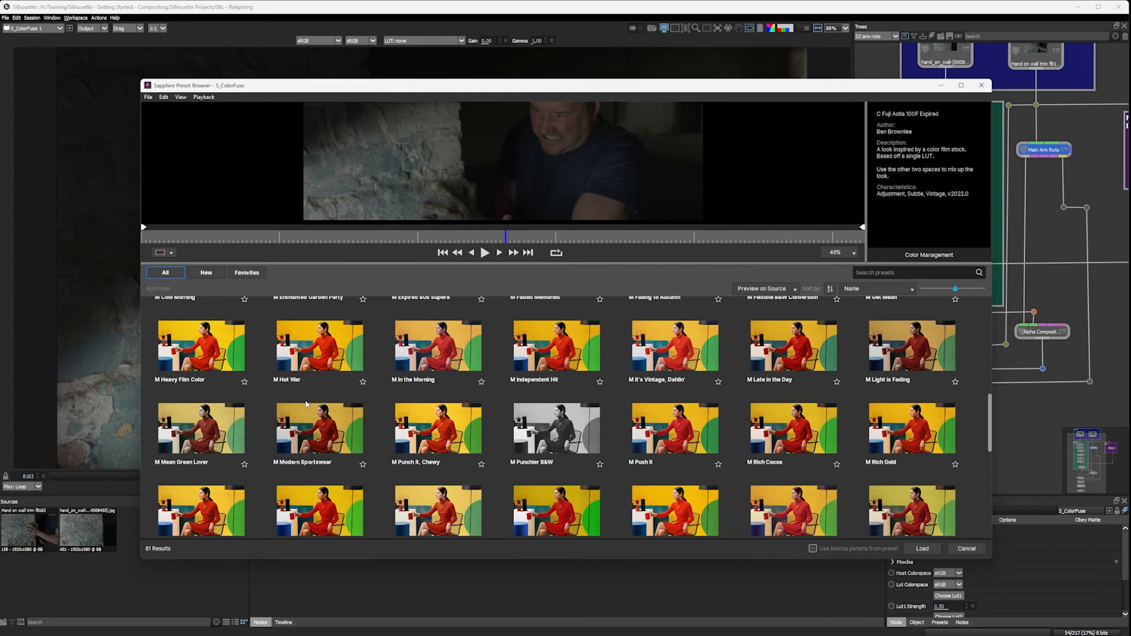
click(437, 347)
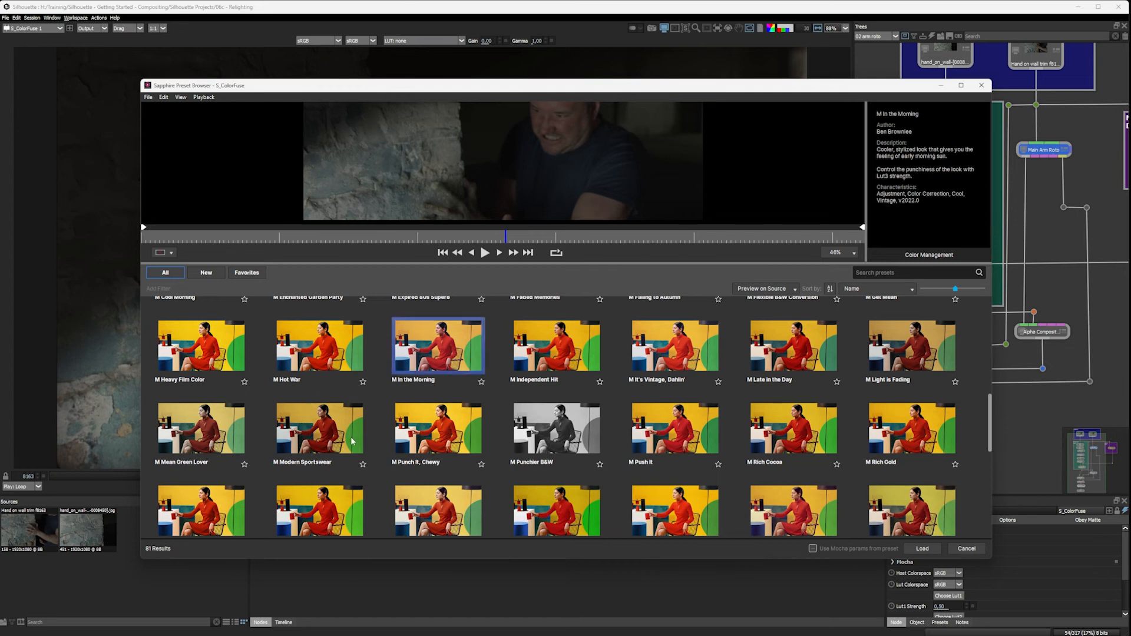
mouse_move(312, 444)
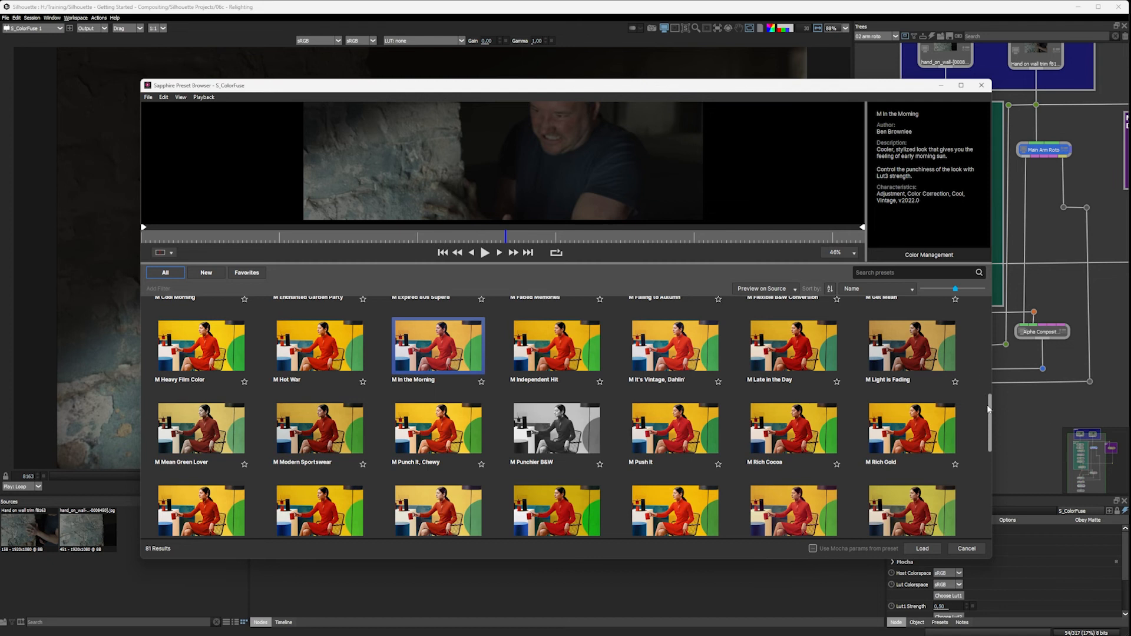
scroll(down, 3)
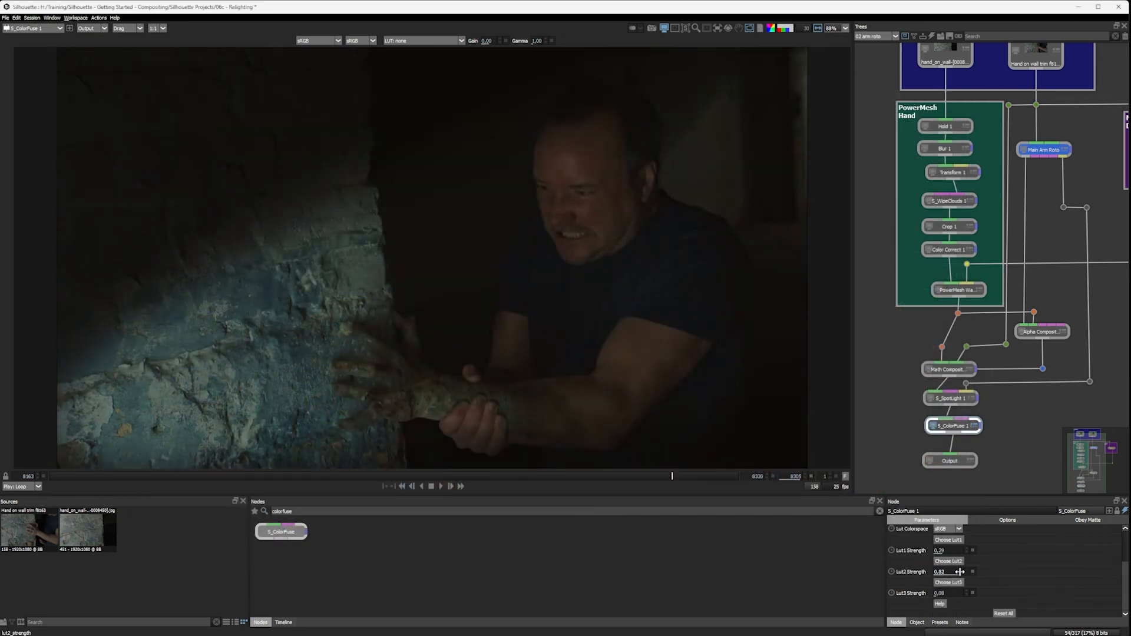
- Lower Lut2 Strength to 0.38 and Lut3 Strength to 0.11
drag(952, 572, 945, 572)
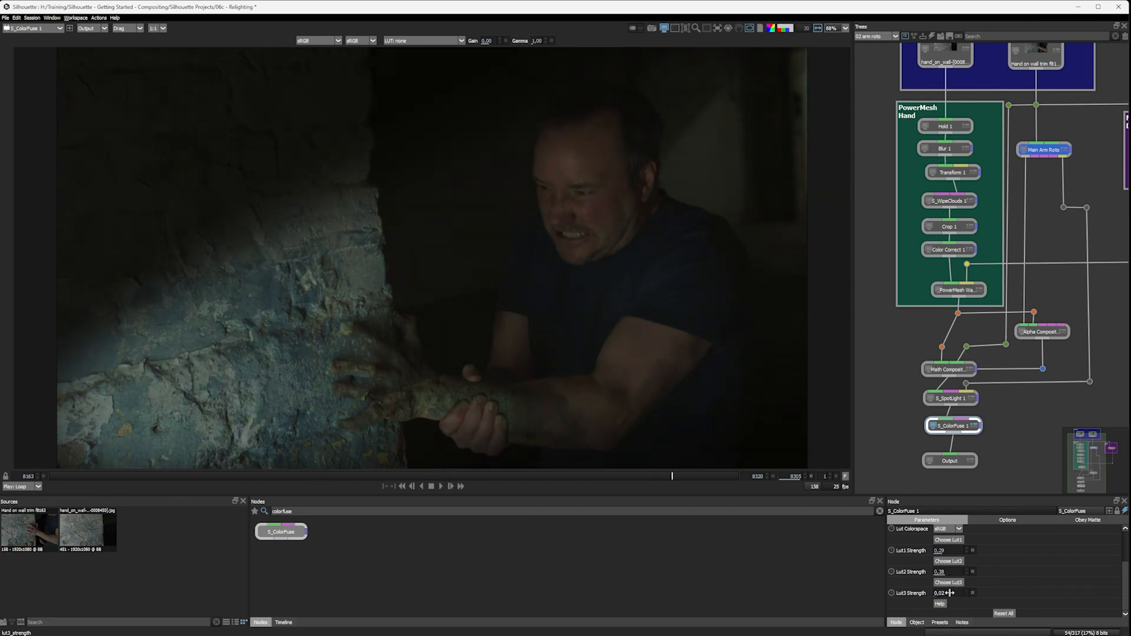
drag(945, 592, 955, 592)
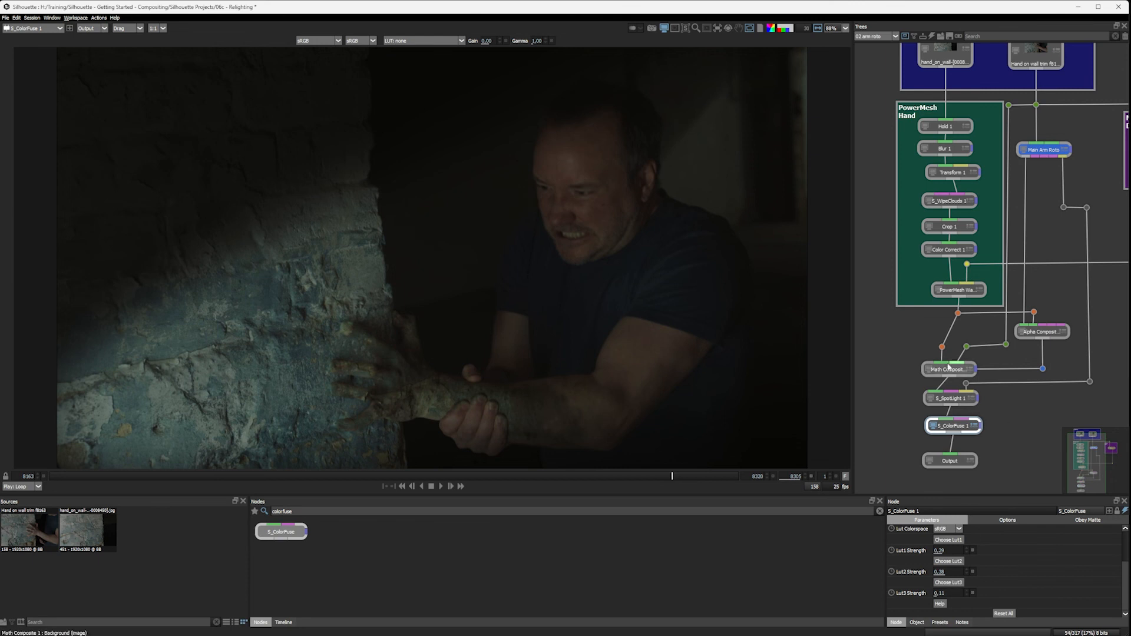
- Raise S_SpotLight's Light1 Bright to 1.03 and retune its Ambient Bright
click(949, 397)
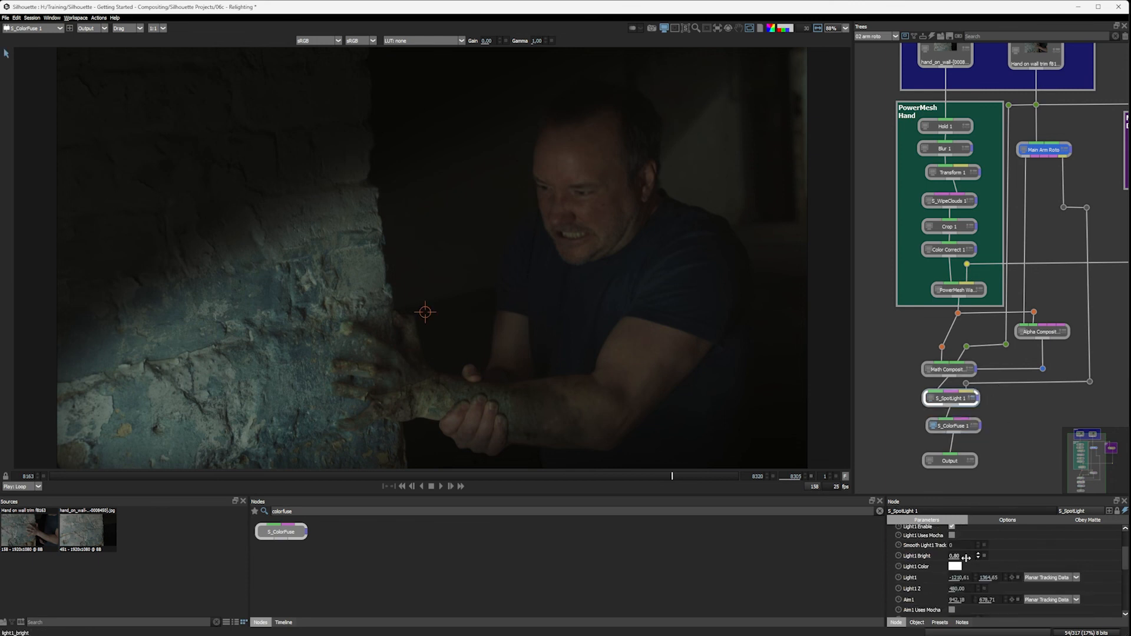
drag(955, 555, 974, 554)
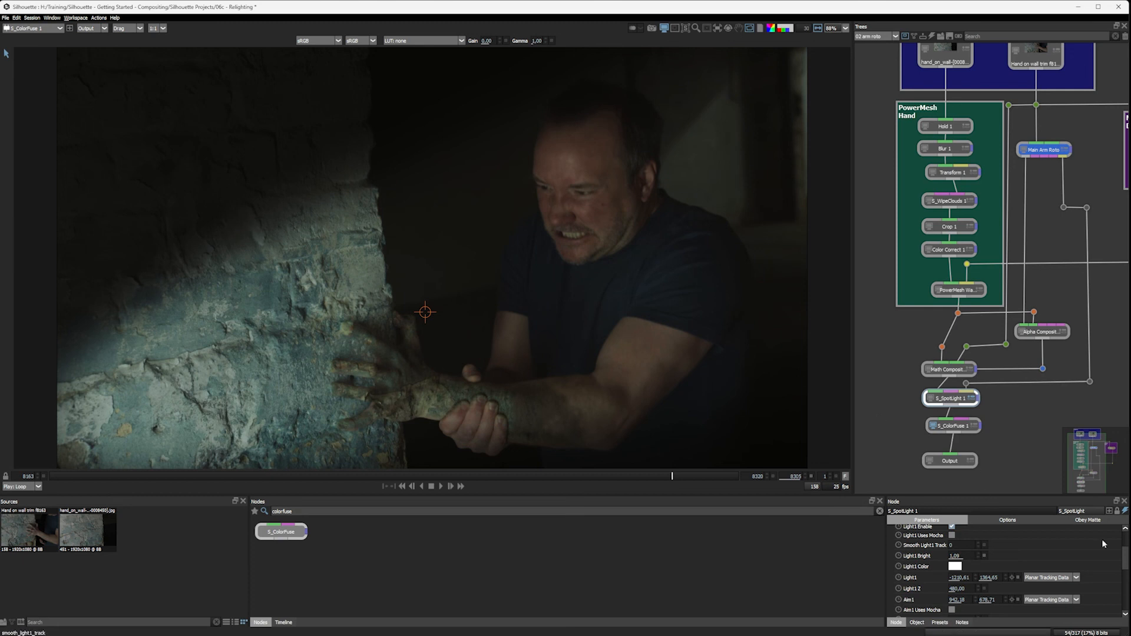
scroll(down, 3)
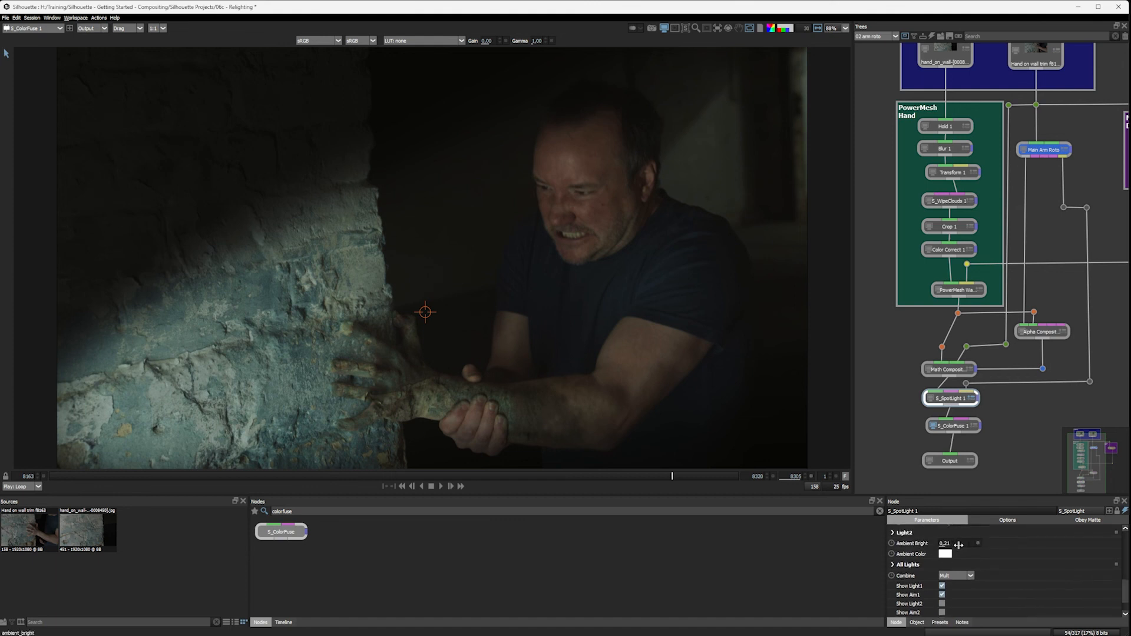
drag(948, 543, 962, 543)
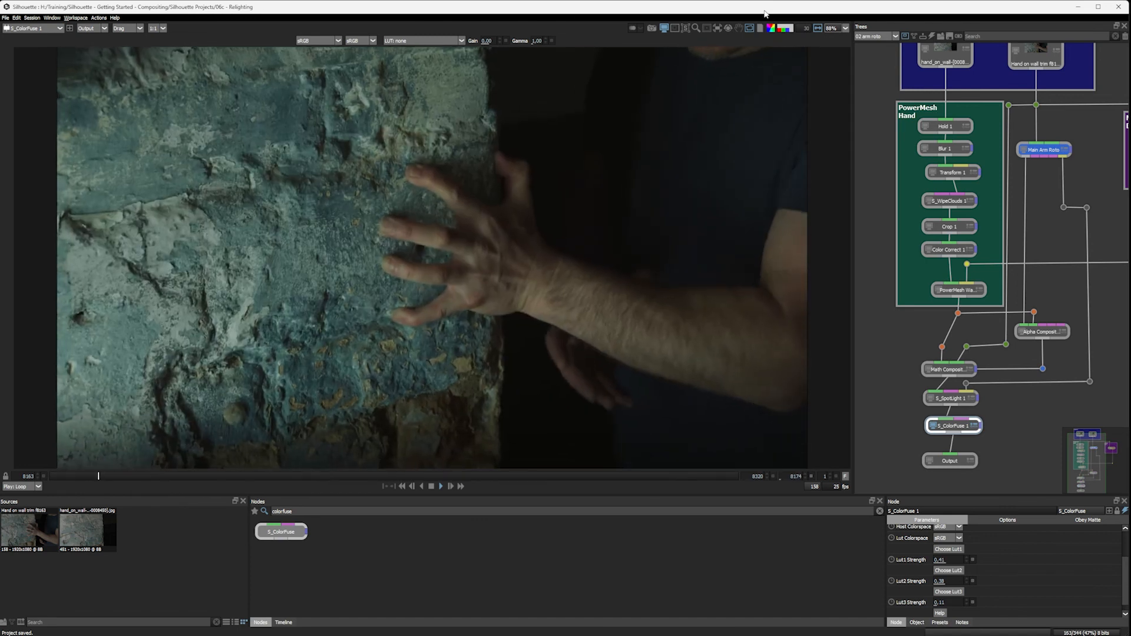
- Scrub through the timeline to review the spotlit, colour-graded shot across frames
drag(98, 474, 286, 475)
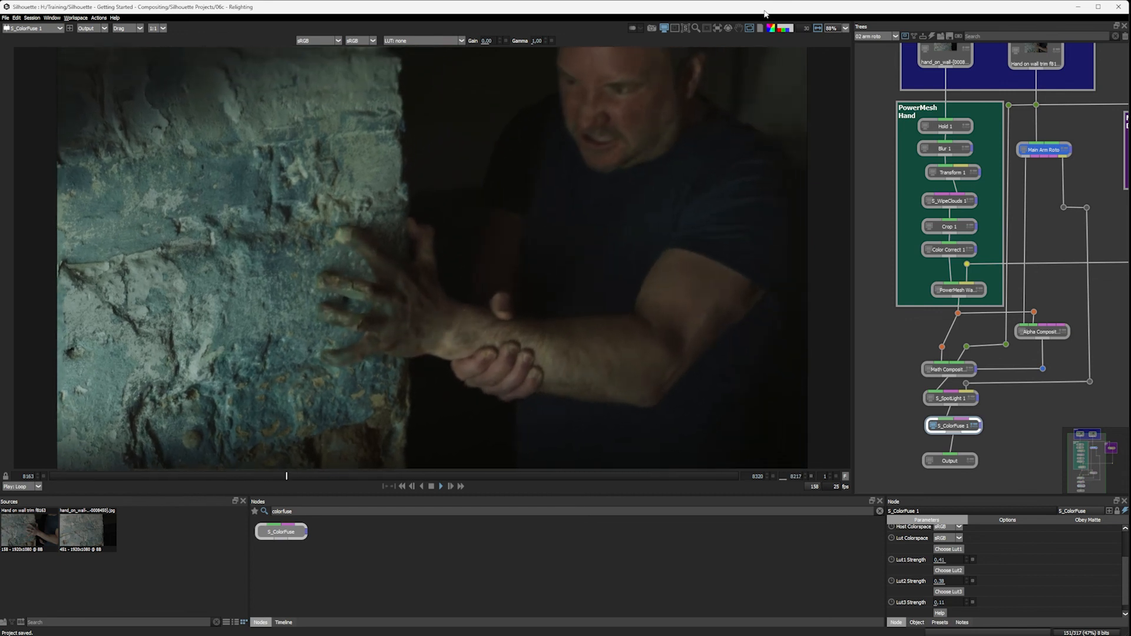